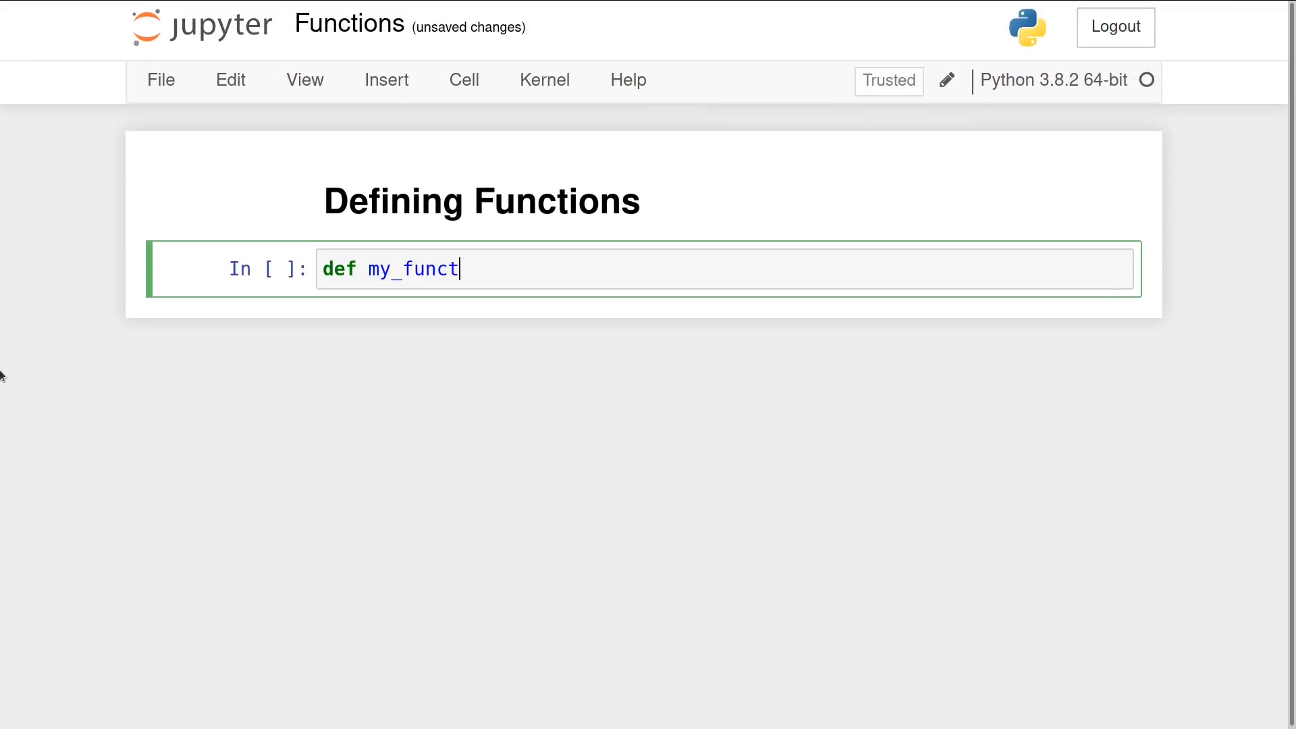
Step: Define my_function(arg1, arg2) returning arg1 + arg2
text(ion(arg1, arg))
text(return)
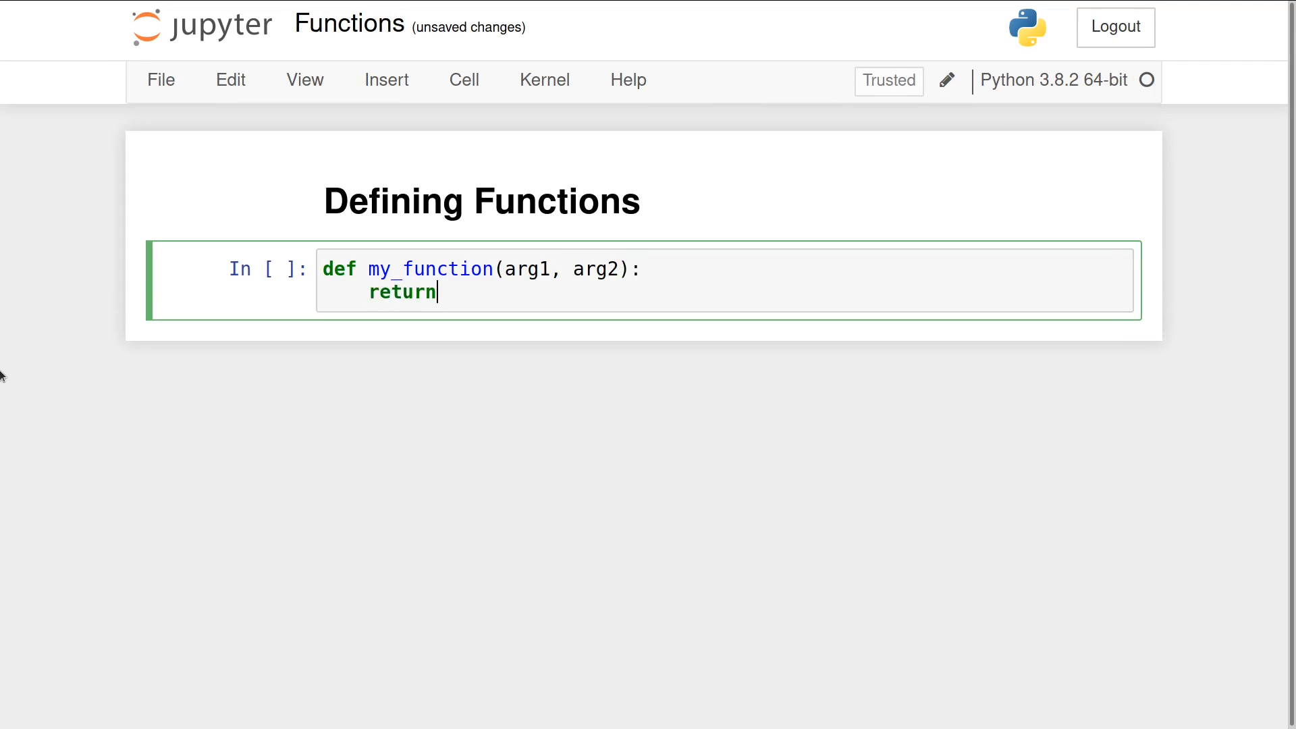
text(arg1 +)
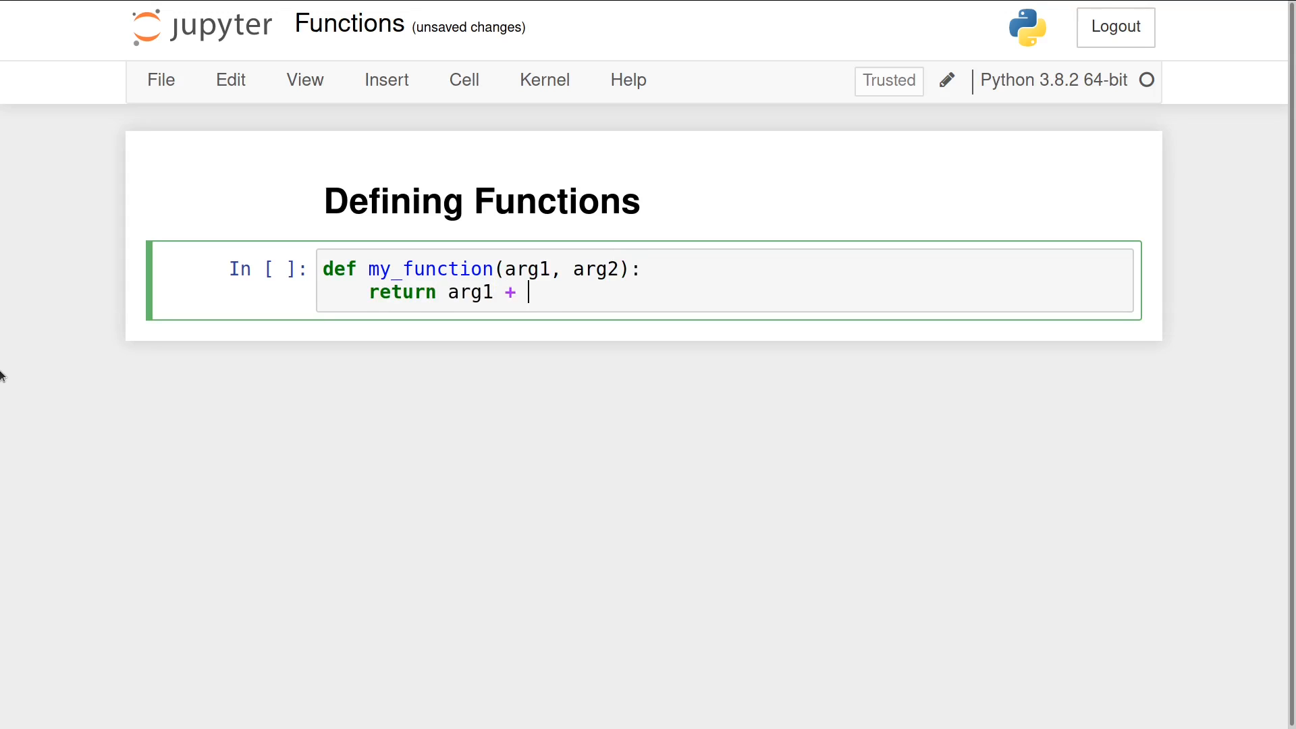
text(arg2)
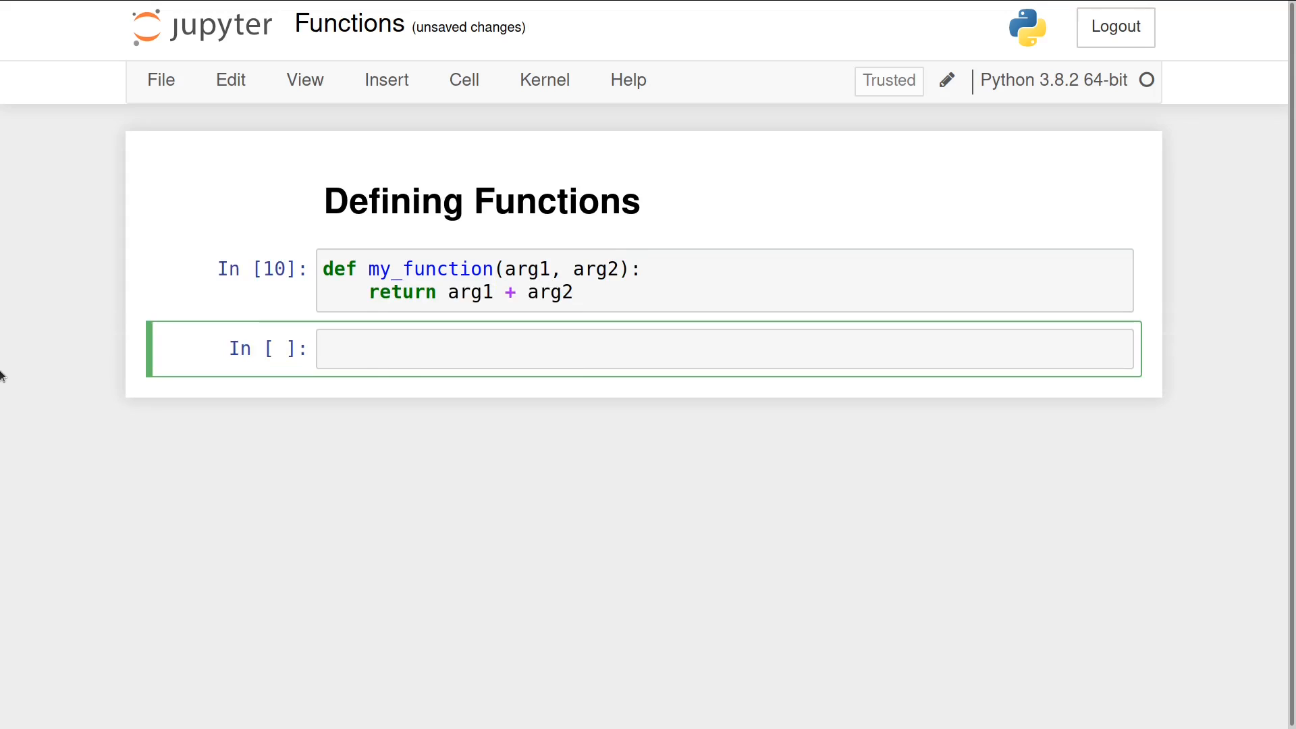
Step: Begin the my_none_function(arg1) definition and run the cell
text(def my_)
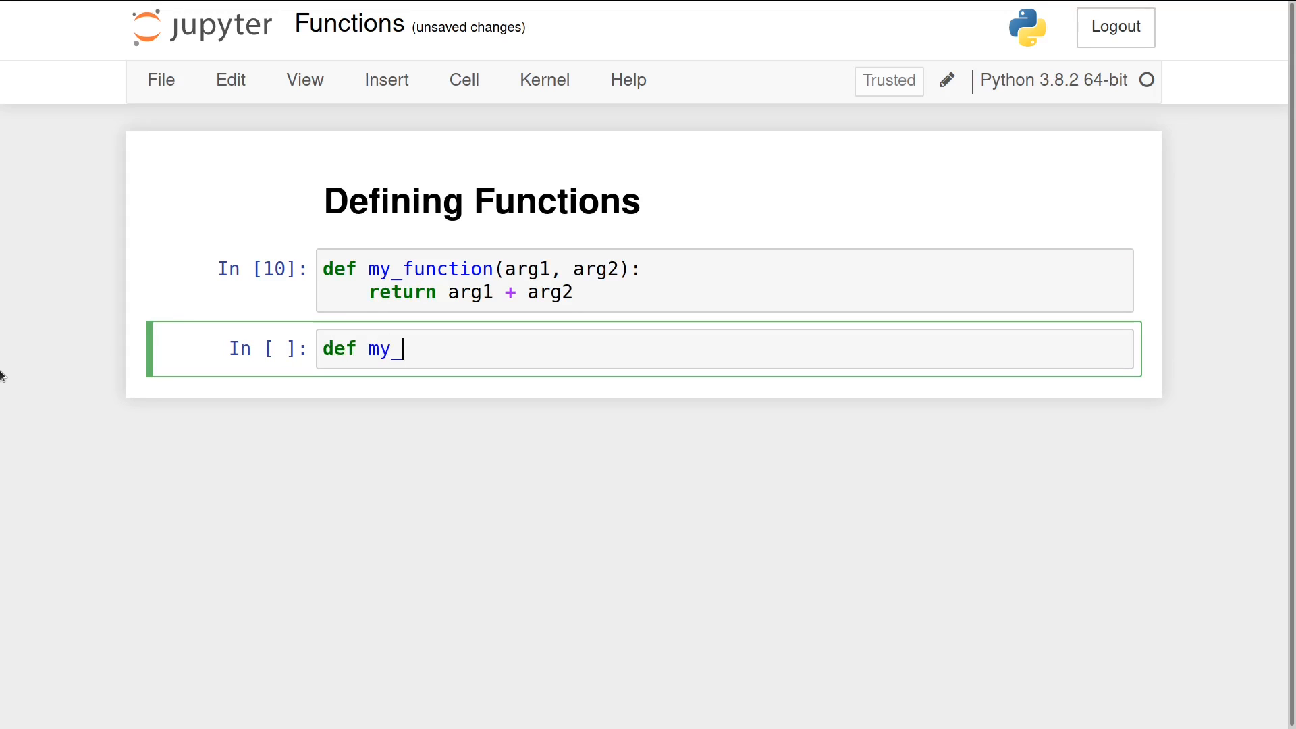
text(none_function)
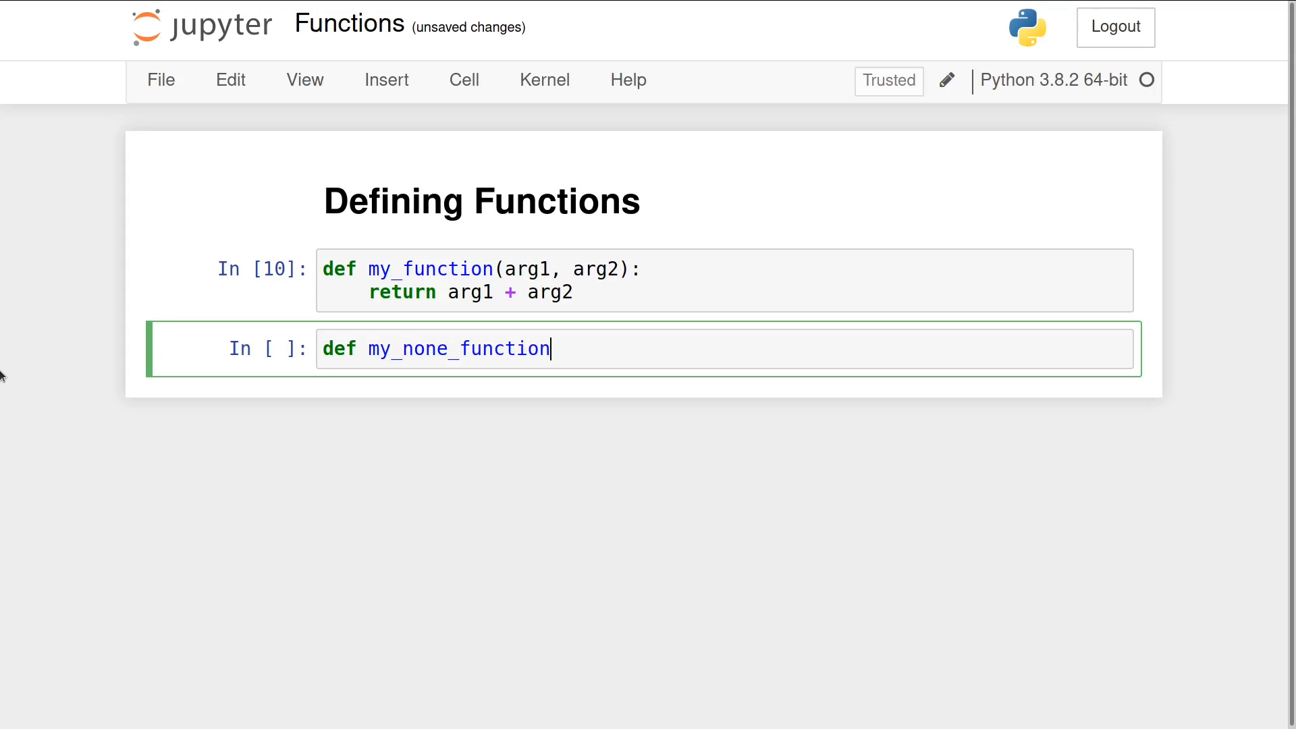
text((arg1):)
text(print('hel'))
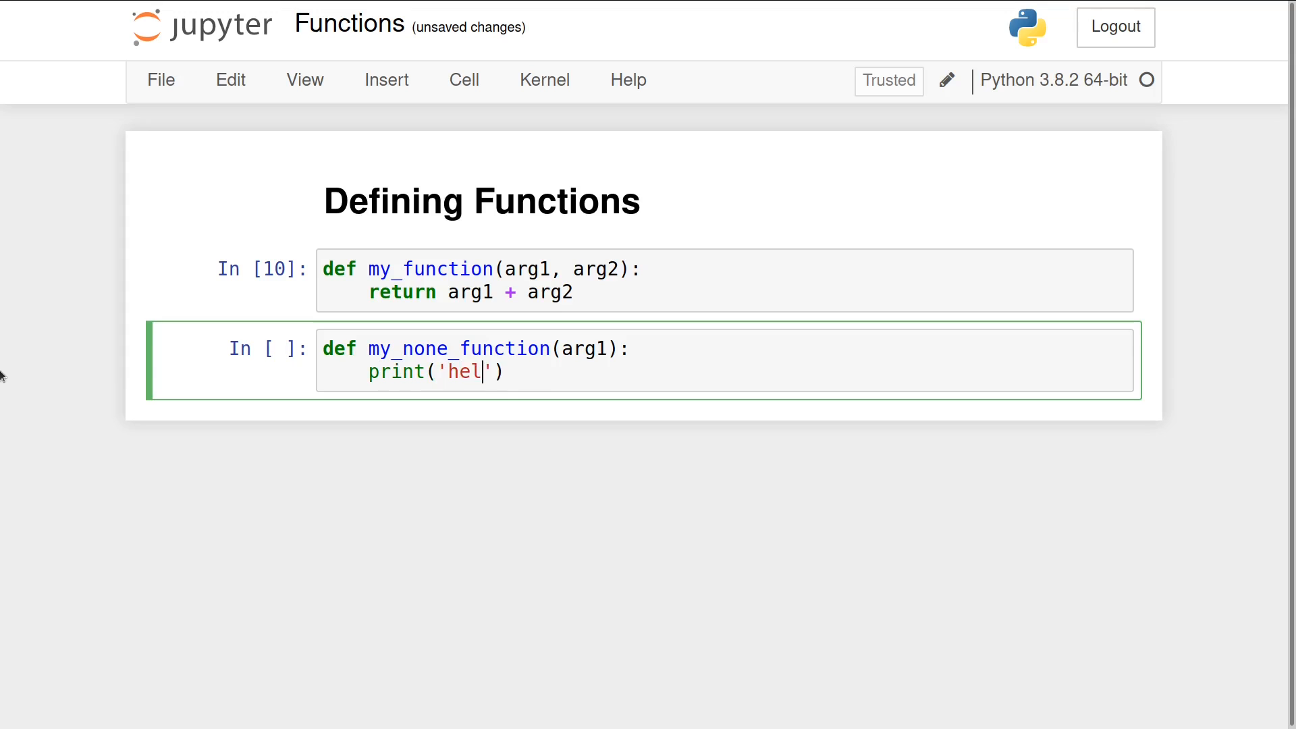
key(shift+enter)
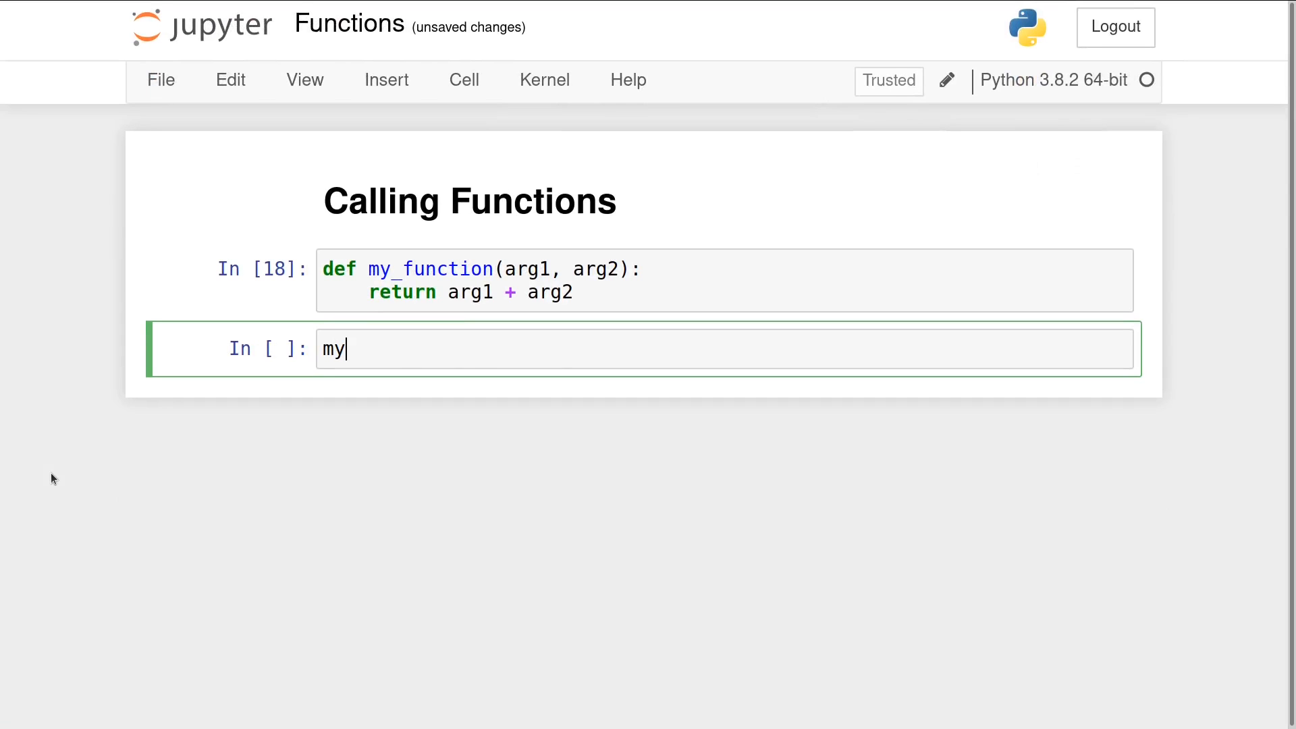
Step: Call my_function(1, 3) in the new code cell
text(_function())
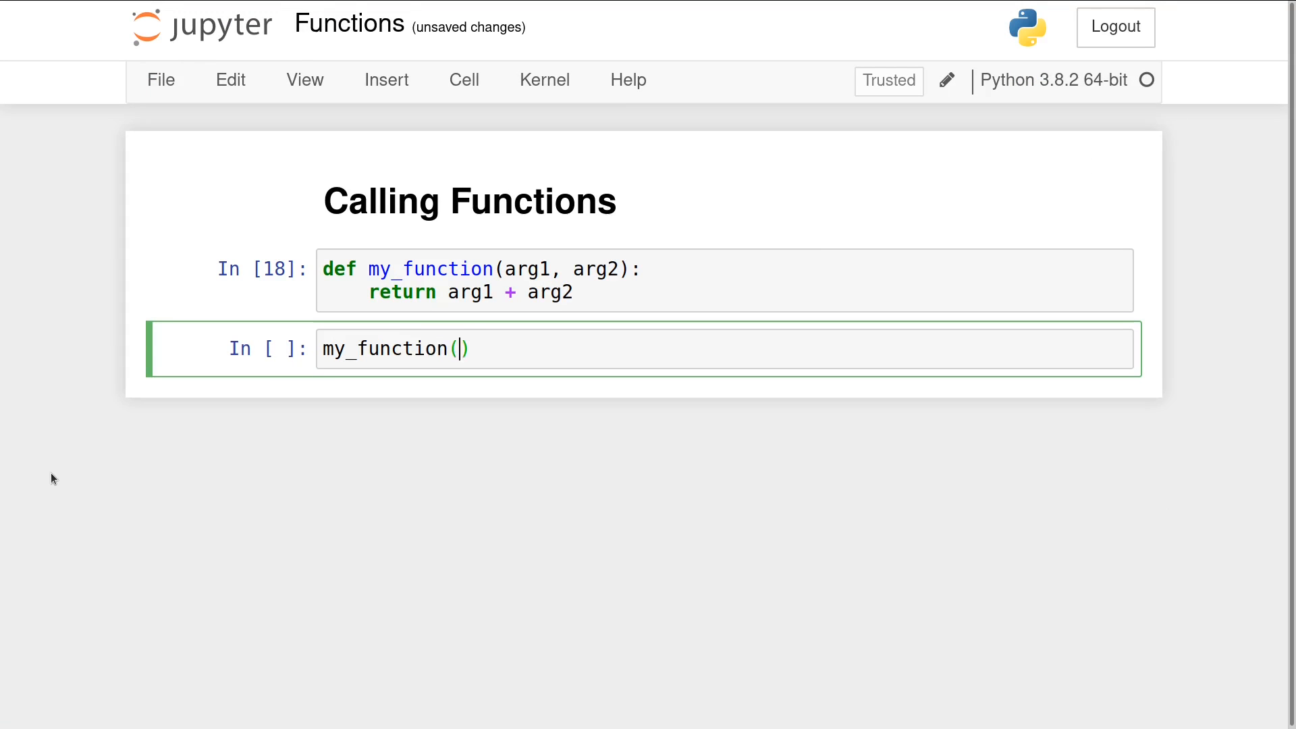
text(1, 3)
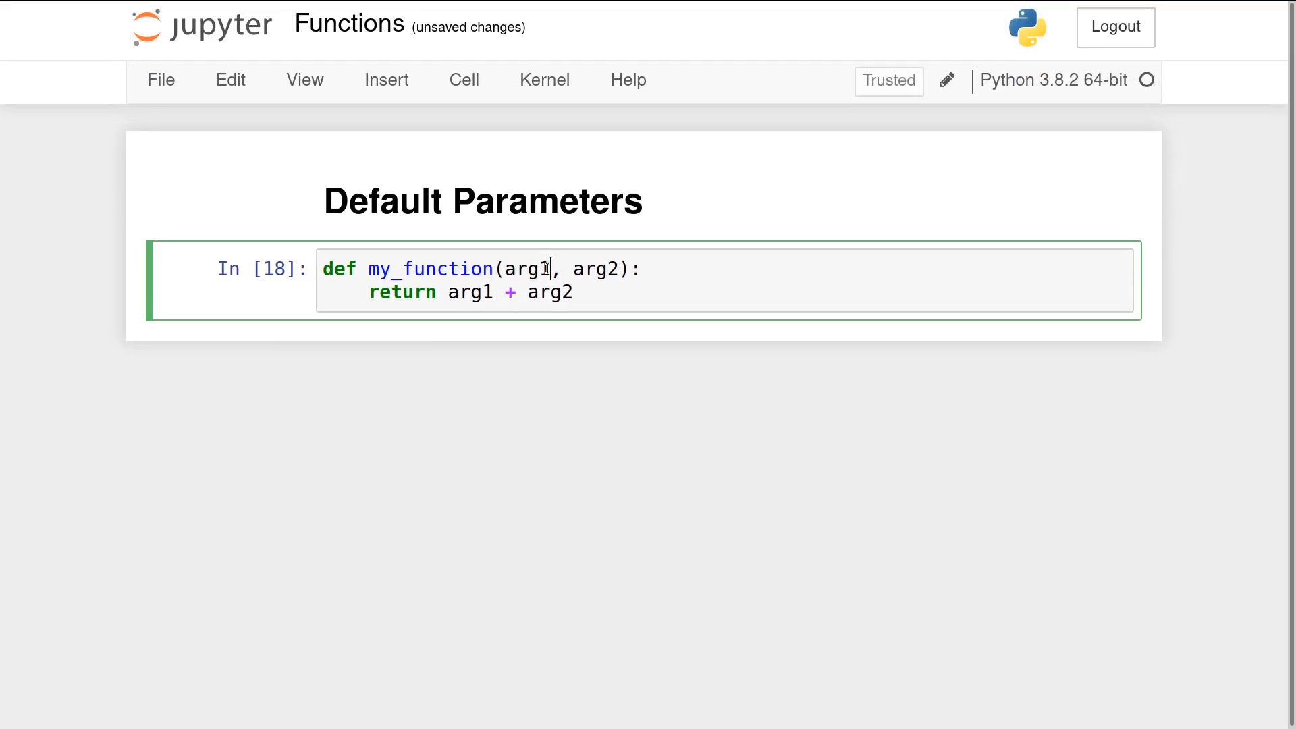
Step: Give my_function defaults arg1=1, arg2=3, run my_function() for 4, then start my_function(4, 7)
text(=1)
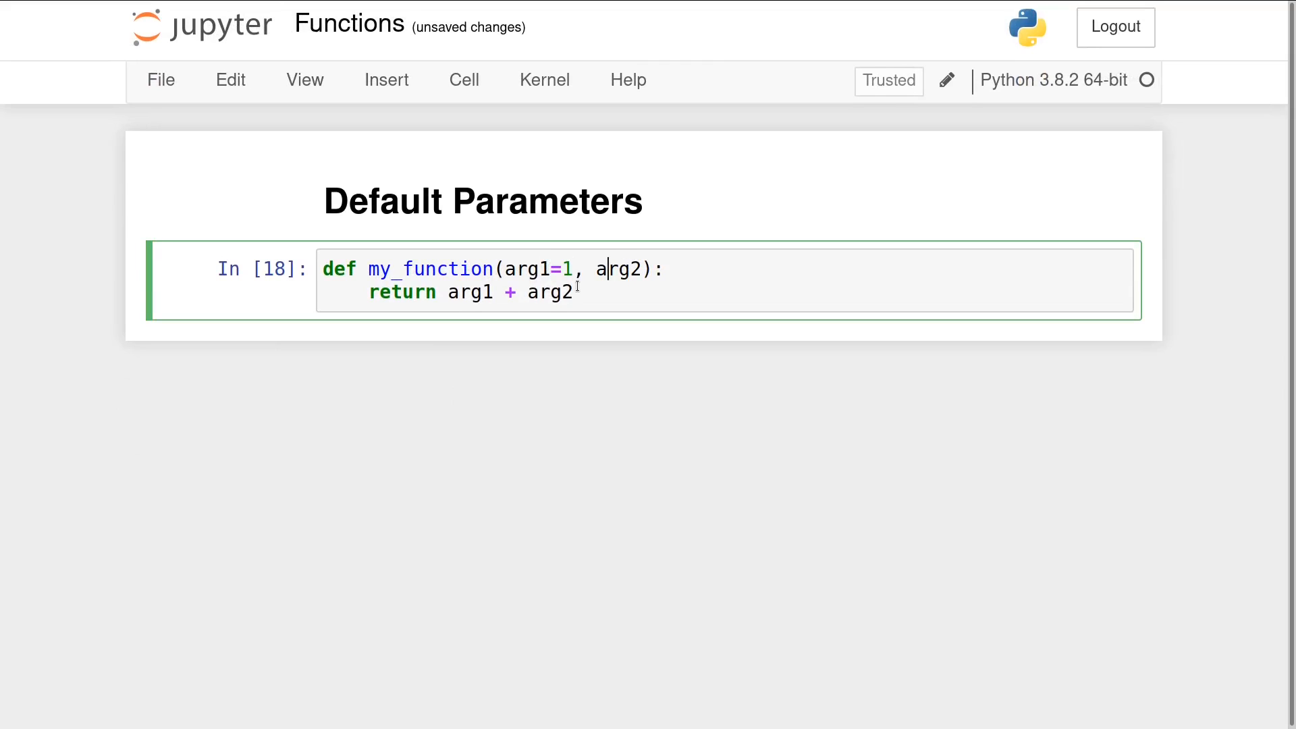
text(=3)
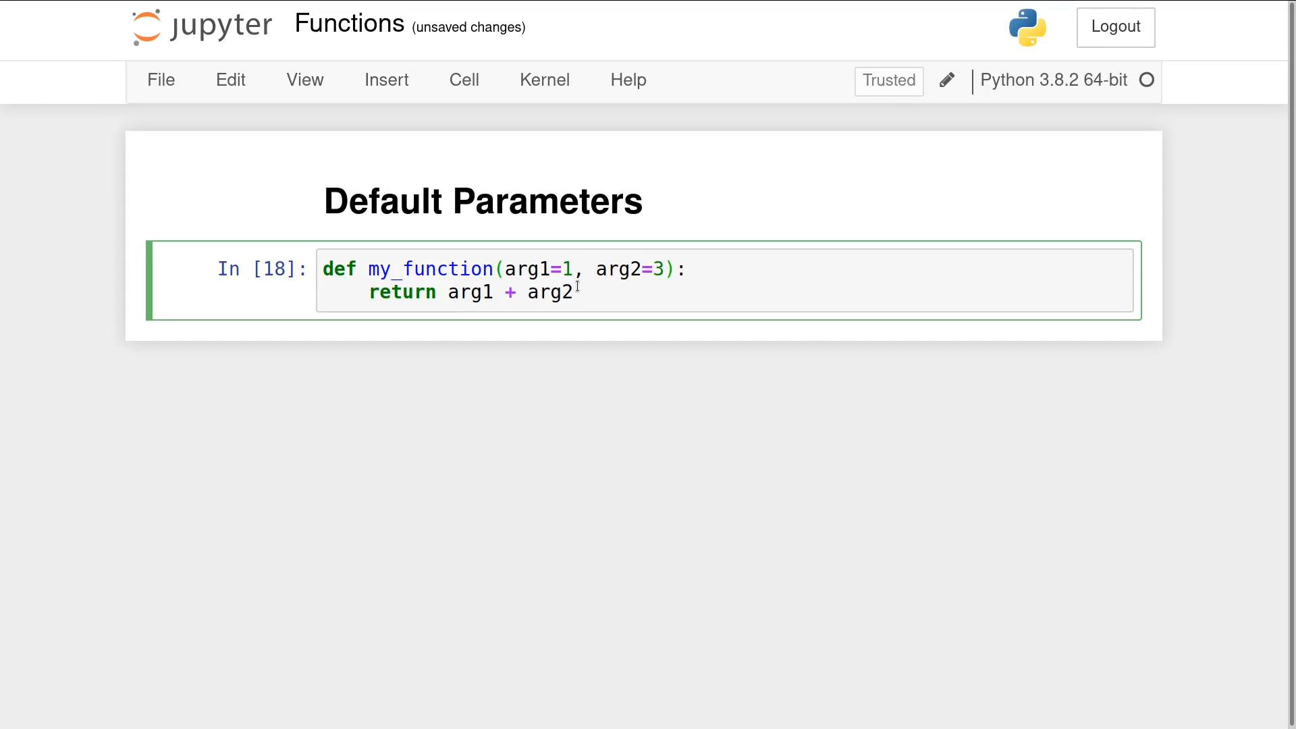
text(my_f)
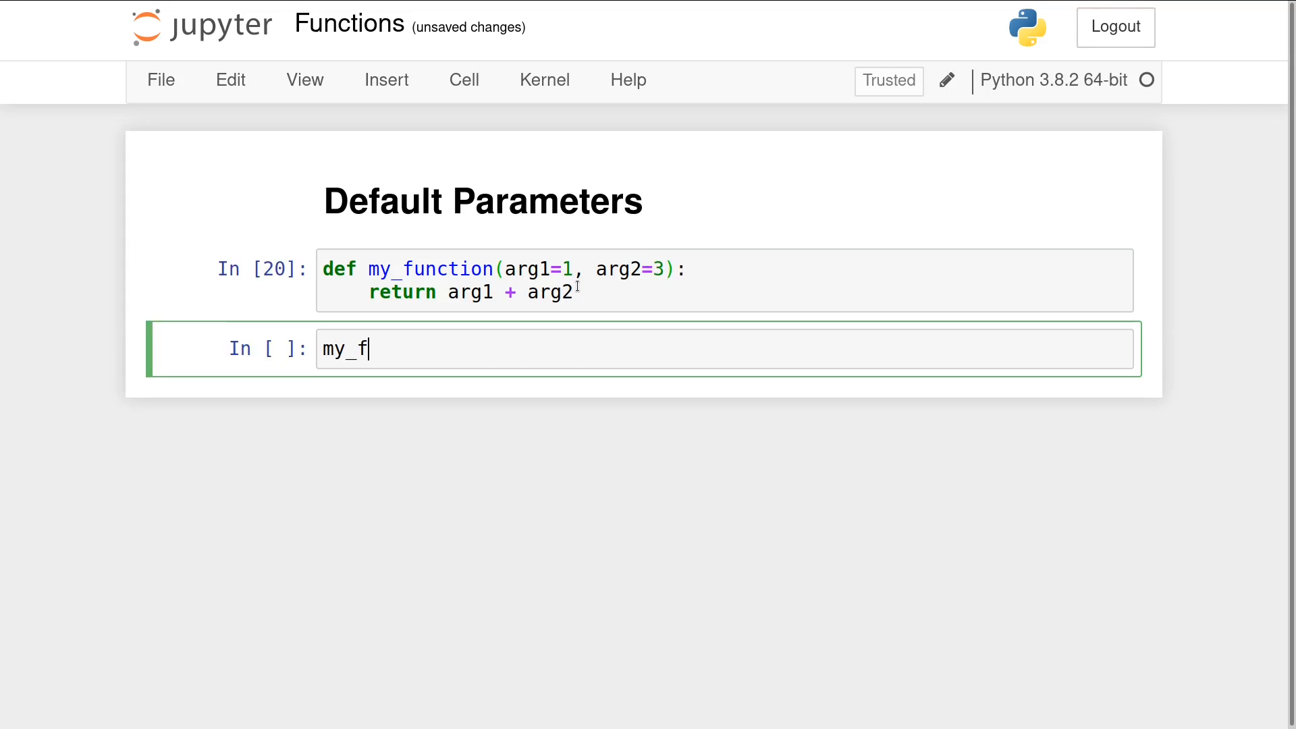
key(shift+enter)
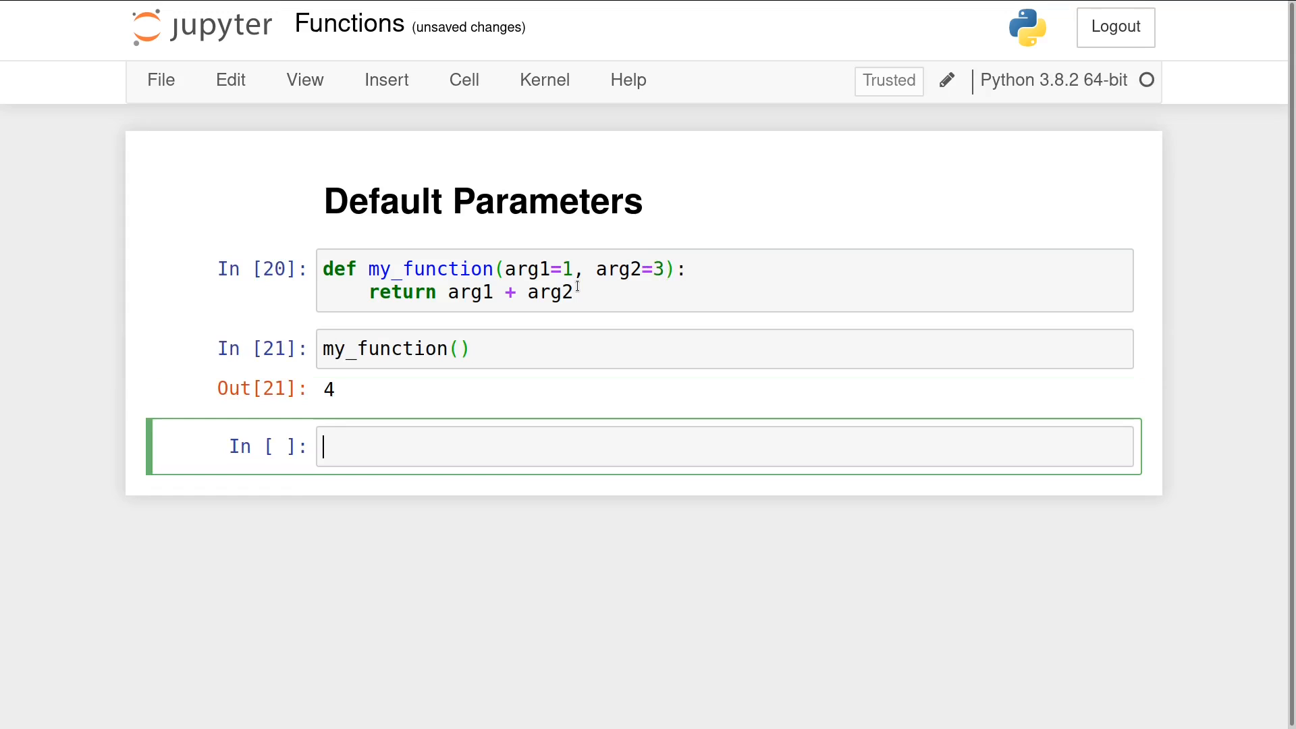
text(my_func)
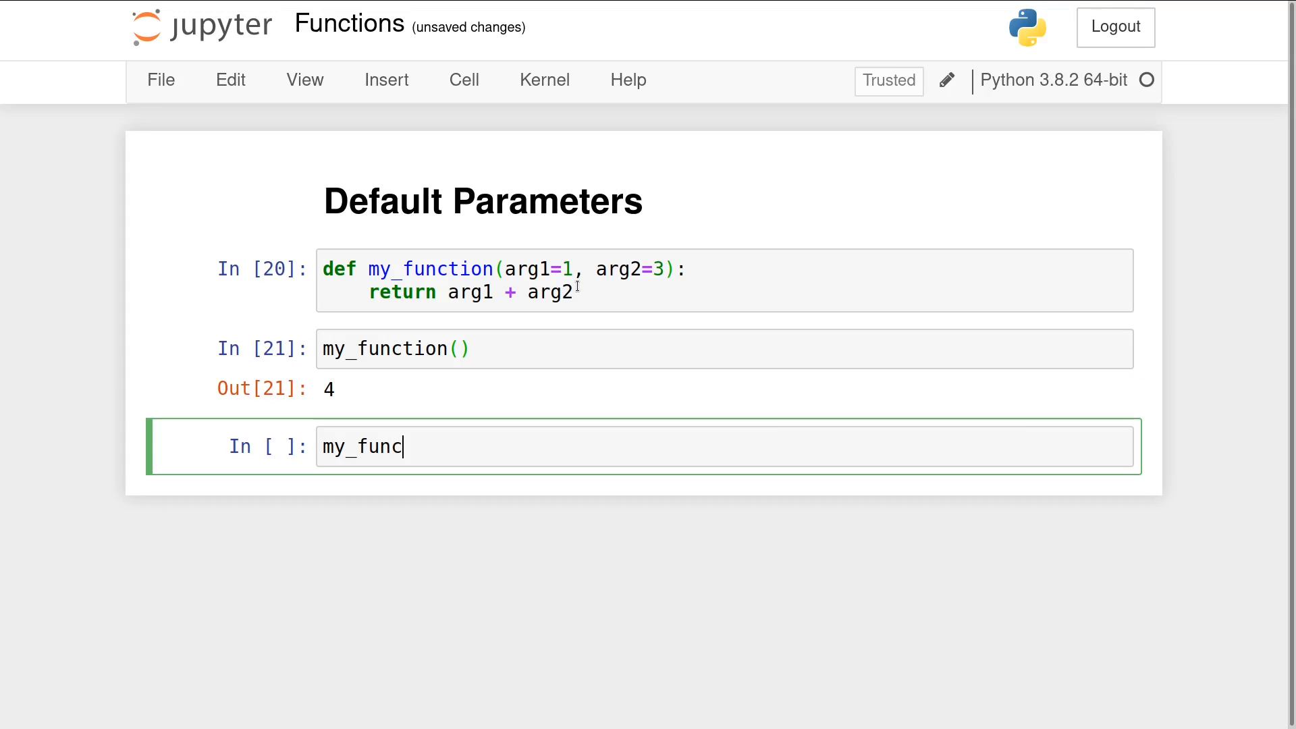
text(tion(4, 7)
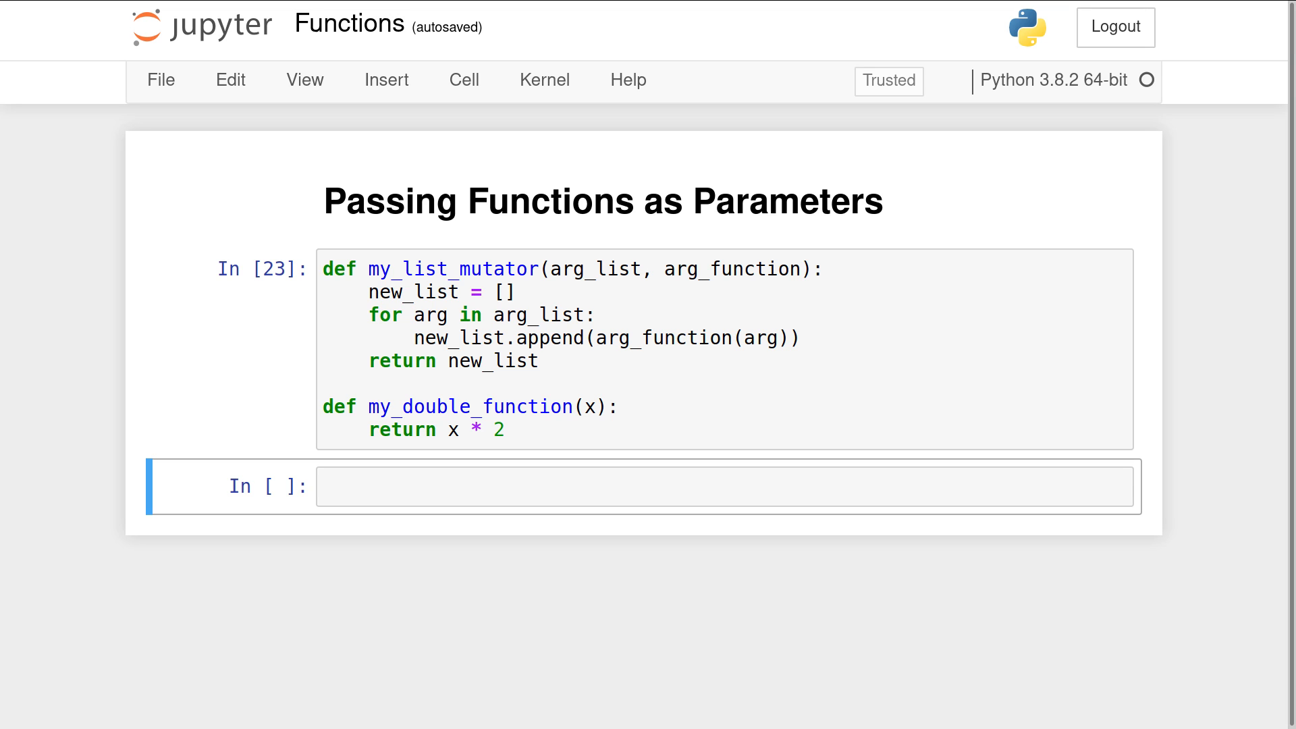
Step: Run doubled = my_list_mutator([1, 2, 3], my_double_function)
text(d)
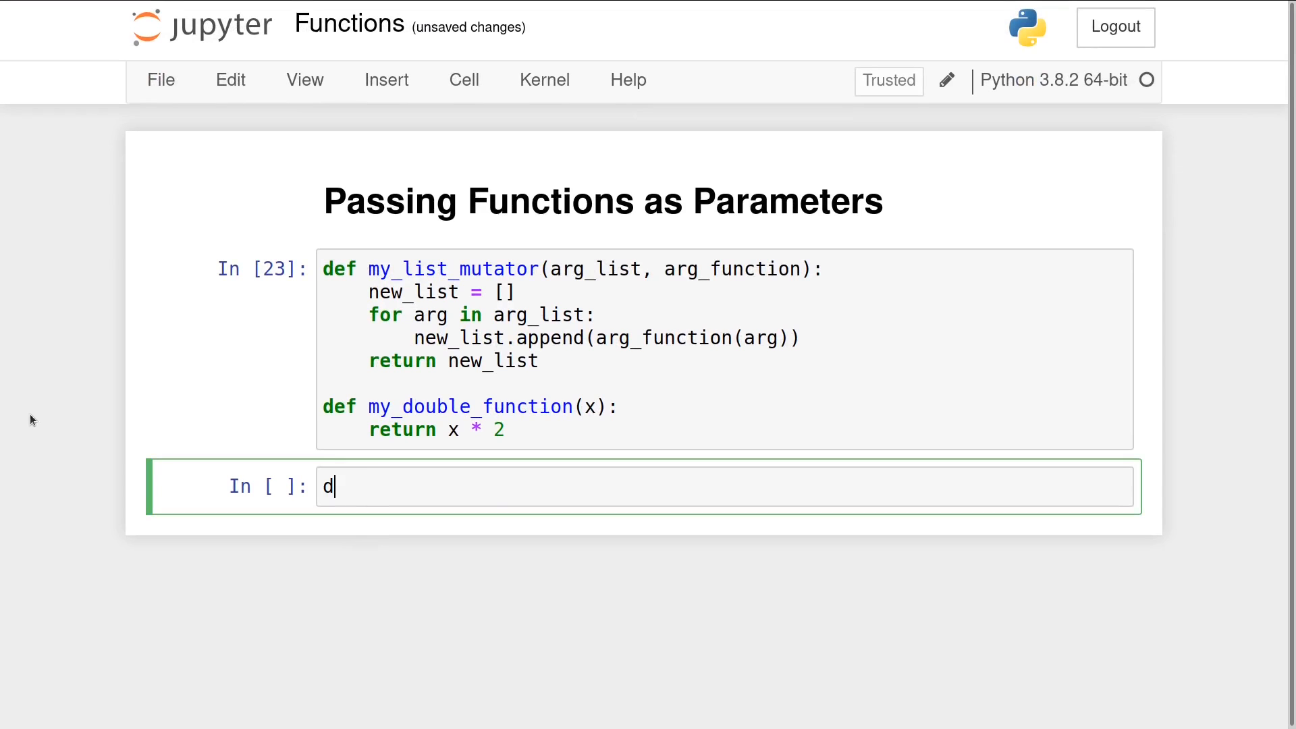
text(oubled = my_)
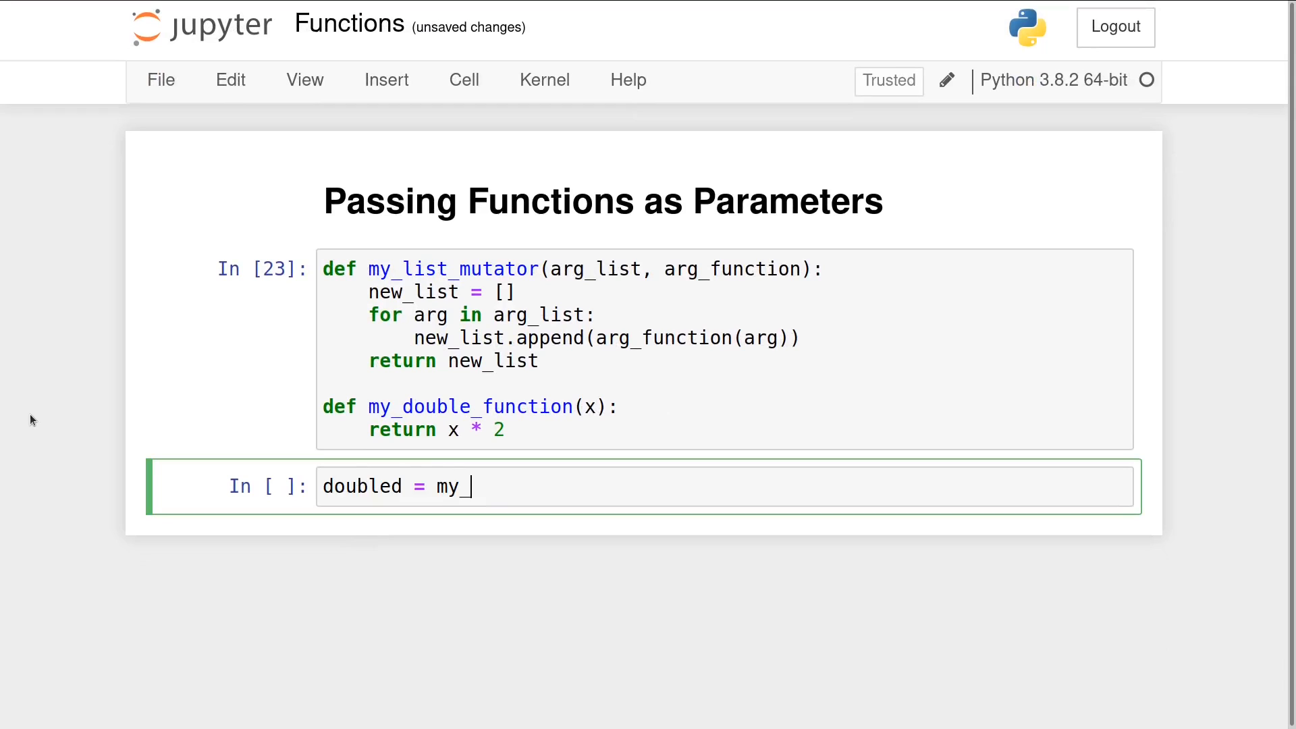
text(list_mutator)
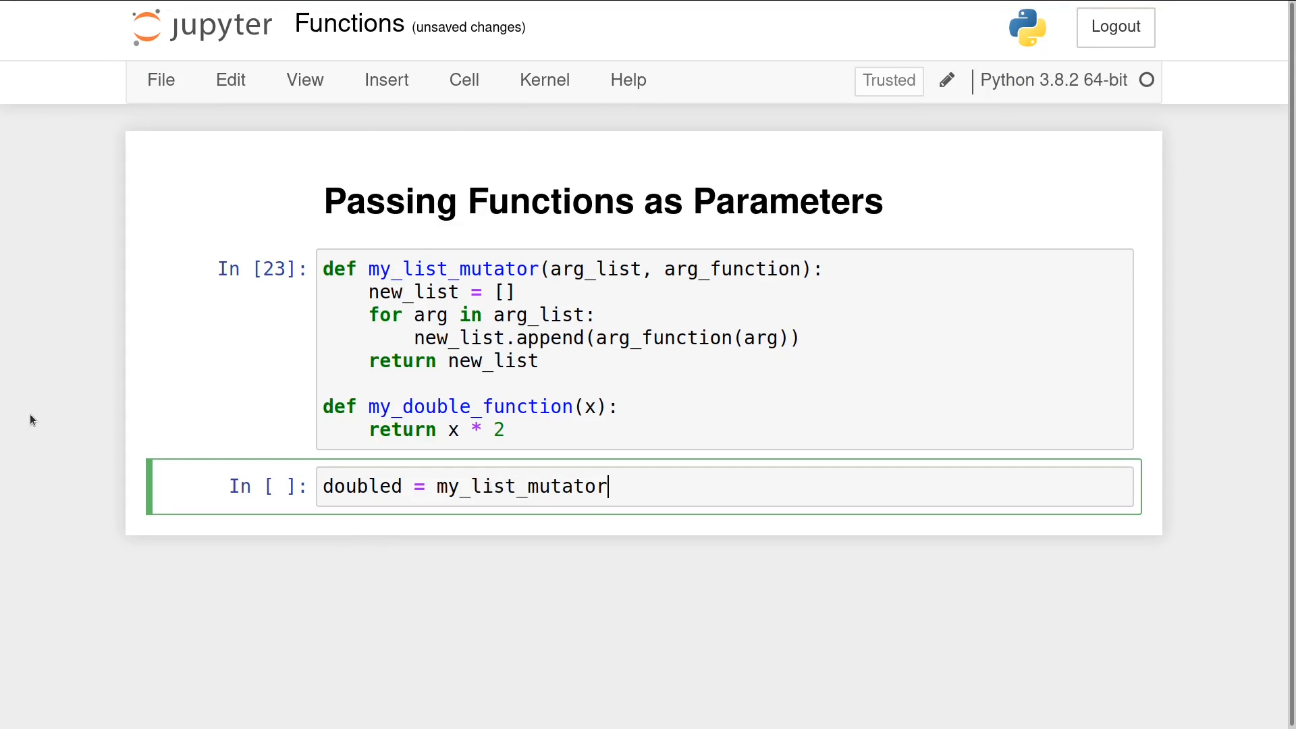
text(([1, 2, 3]))
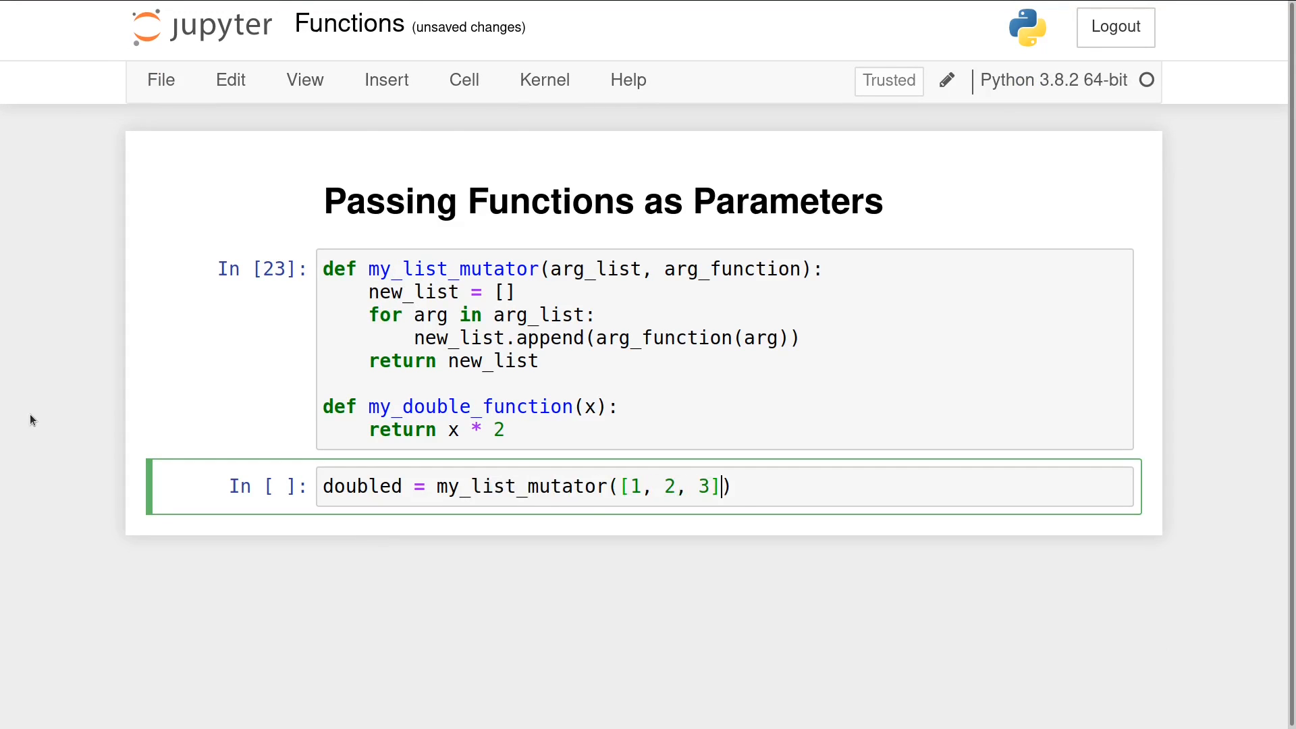
text(, my_d)
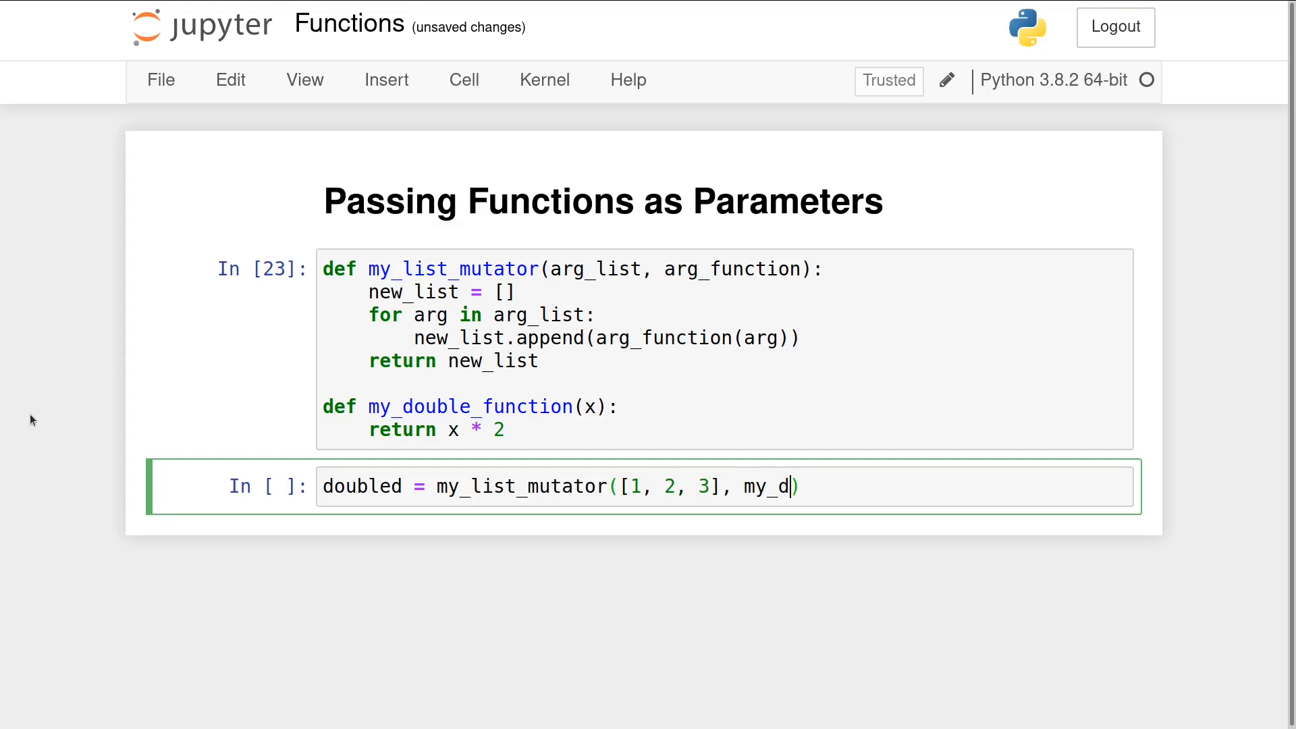
text(ouble_function)
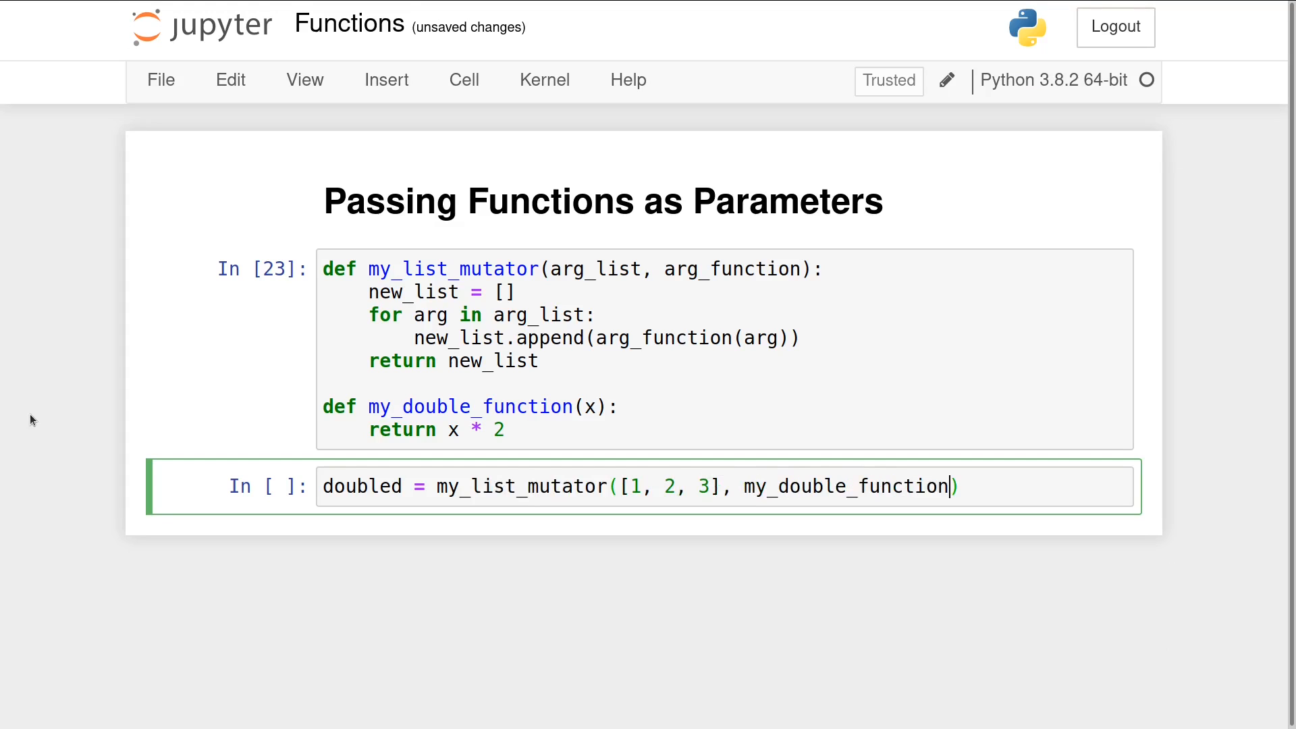
key(shift+enter)
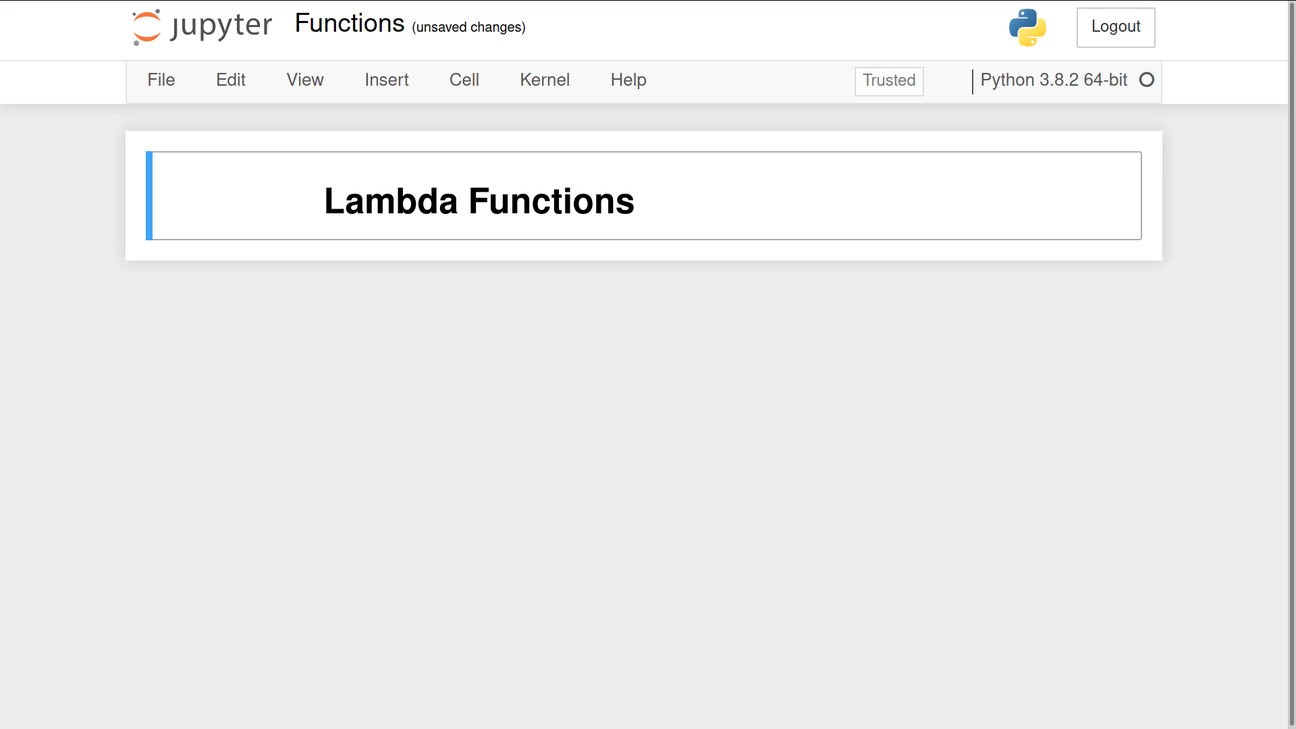
Step: Evaluate (lambda x: x*2) to display the function object
text((lambd))
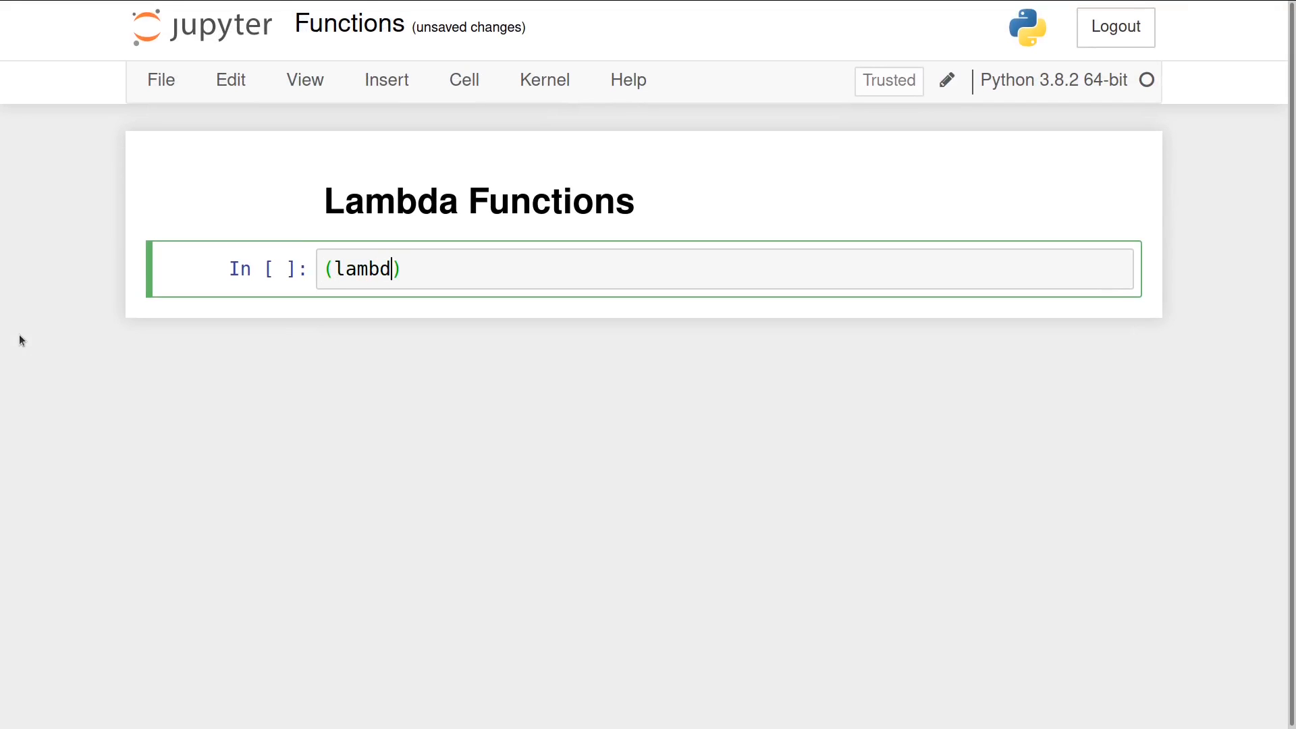
text(a x: x)
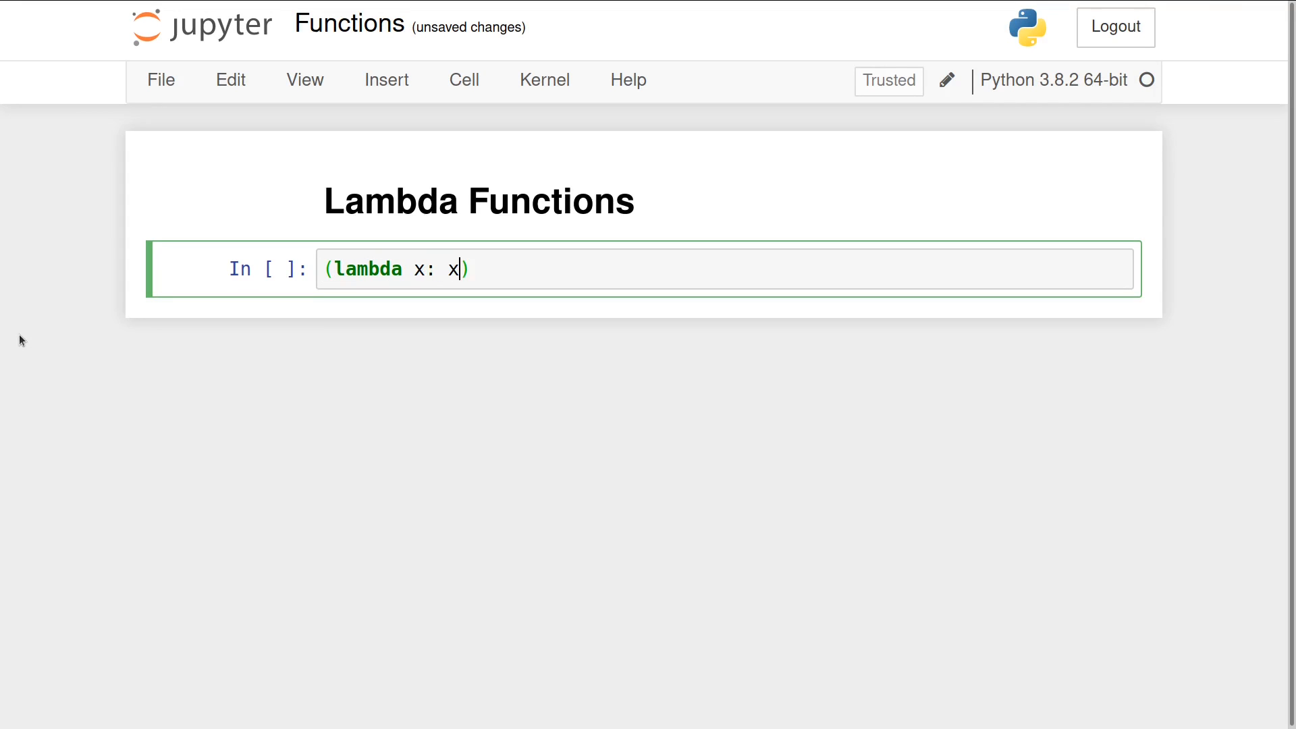
key(shift+enter)
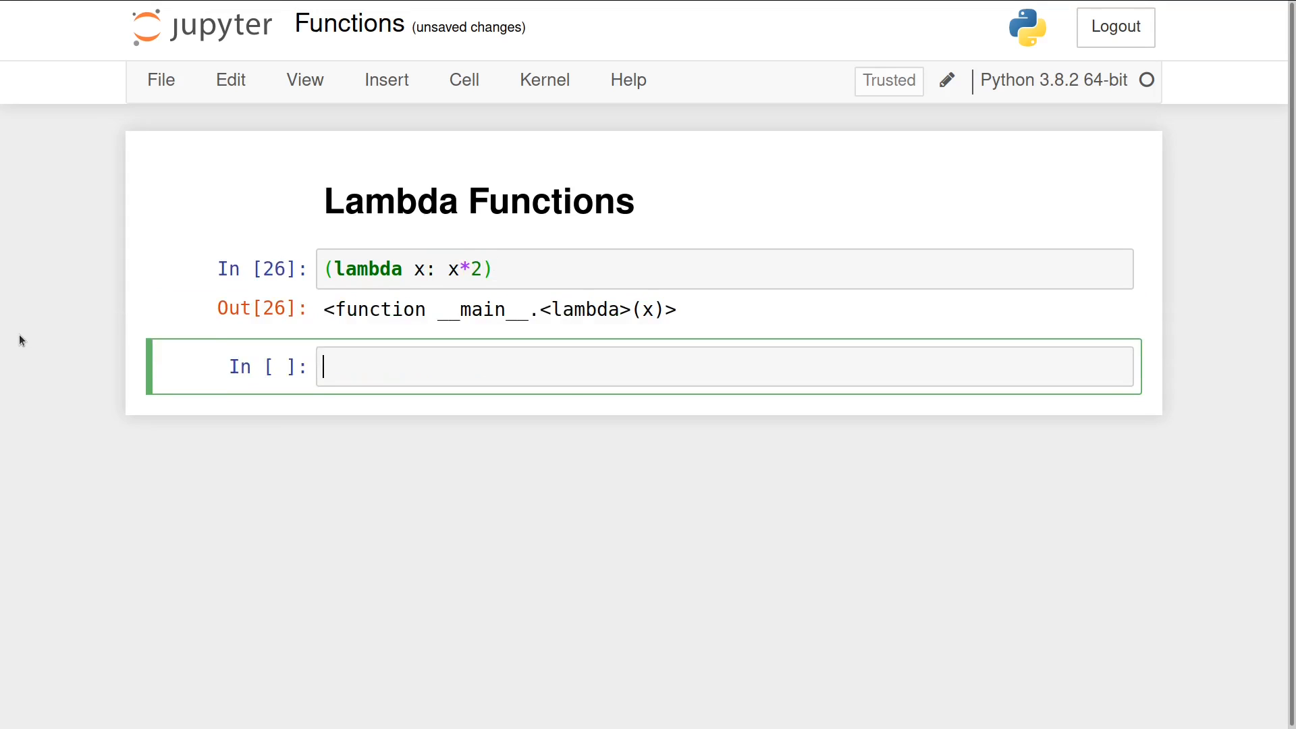
Step: Call (lambda x: x*2)(5) to get 10
text(()
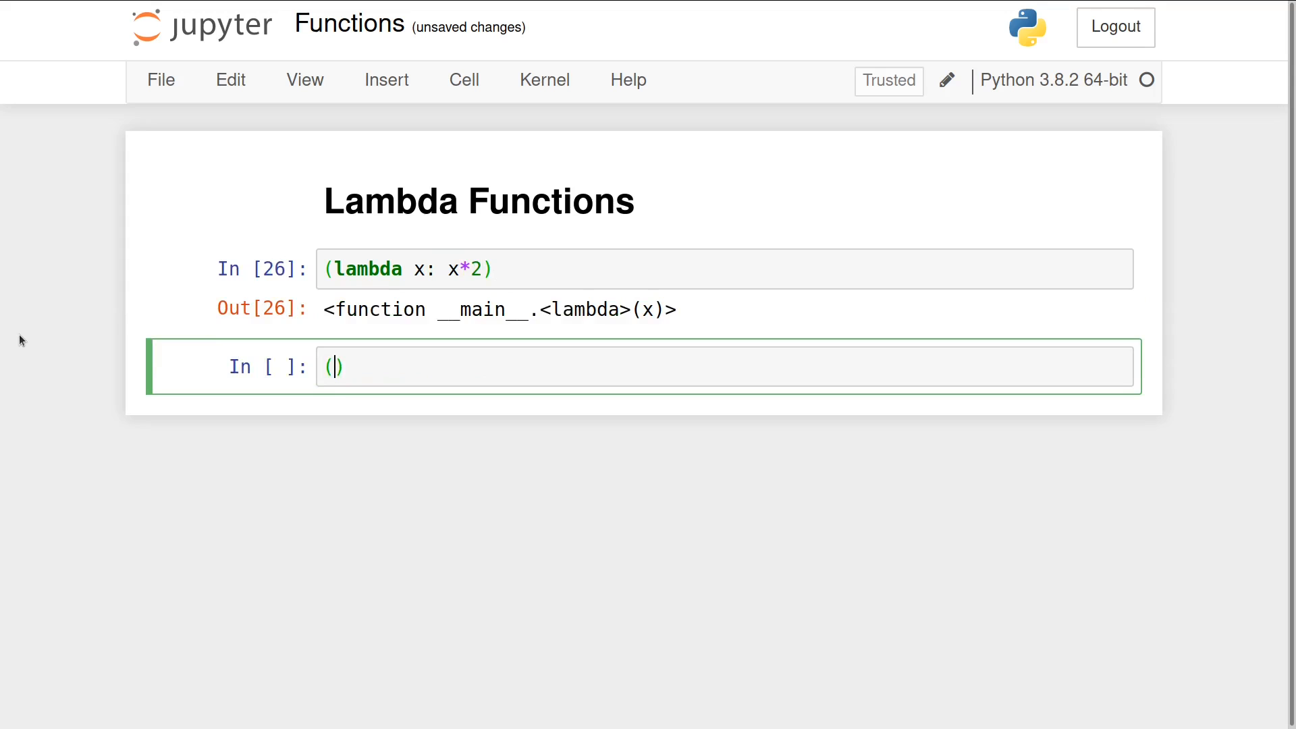
text(lambda x:)
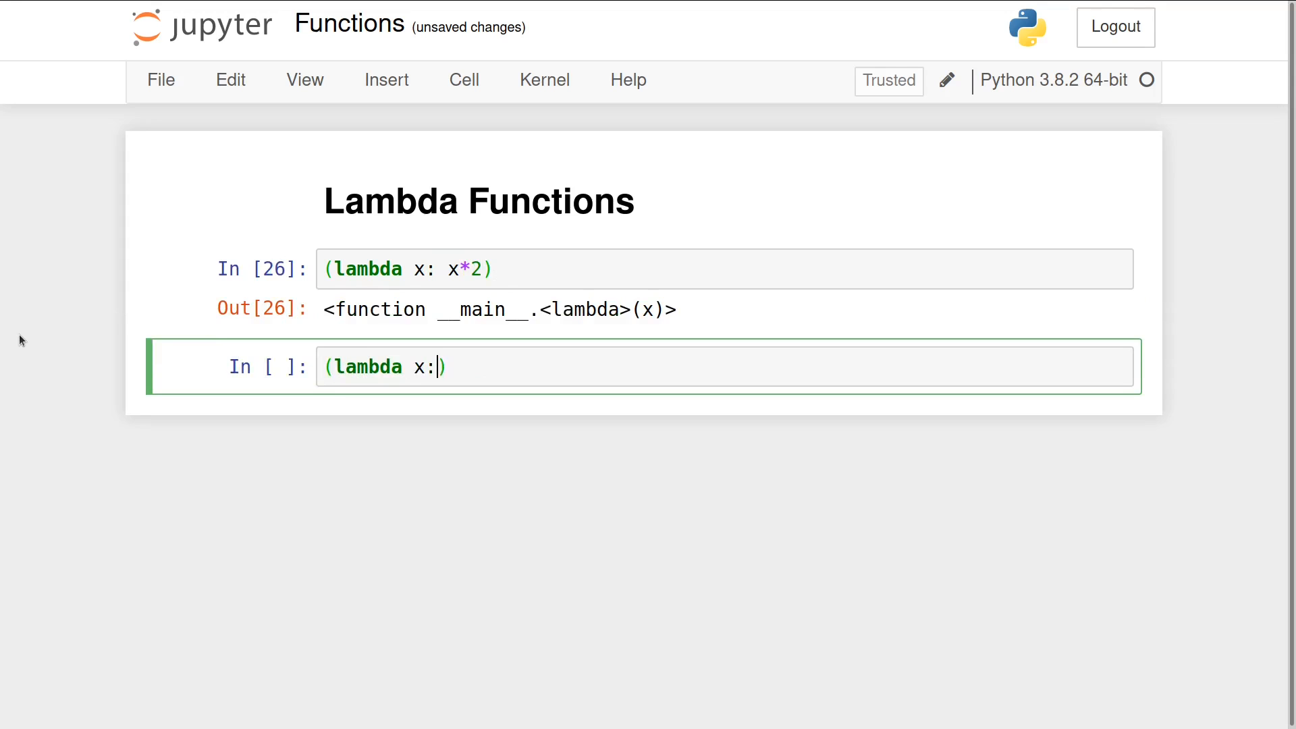
text(x*2)()
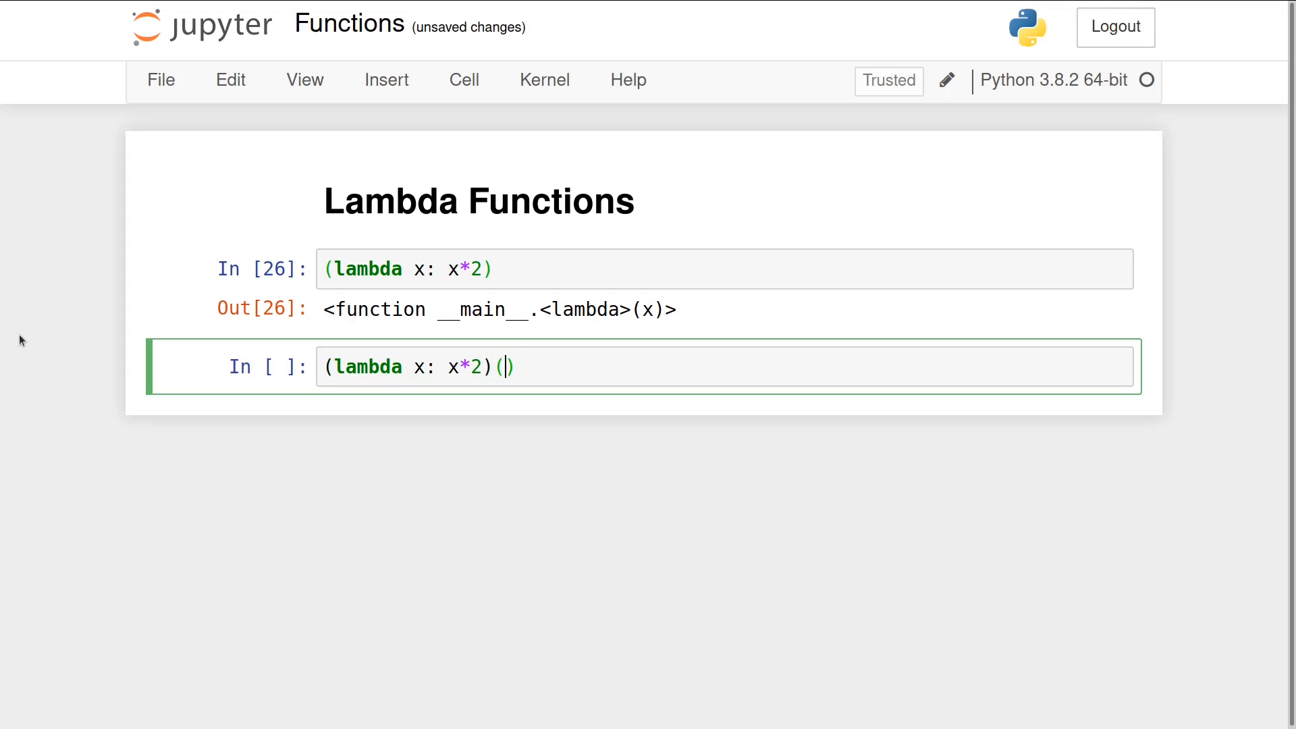
key(shift+enter)
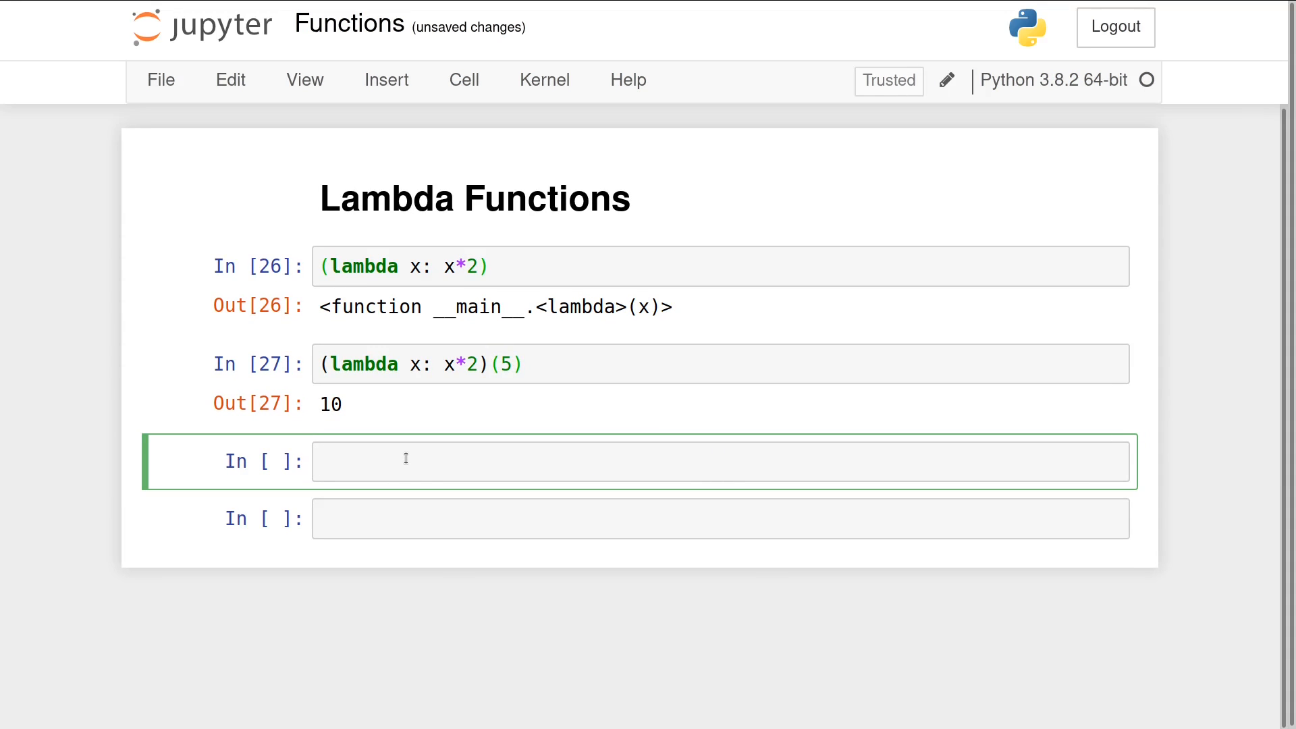
Step: Run [(lambda x: x*2)(x) for x in [1, 2, 3]] giving [2, 4, 6]
text([(l)])
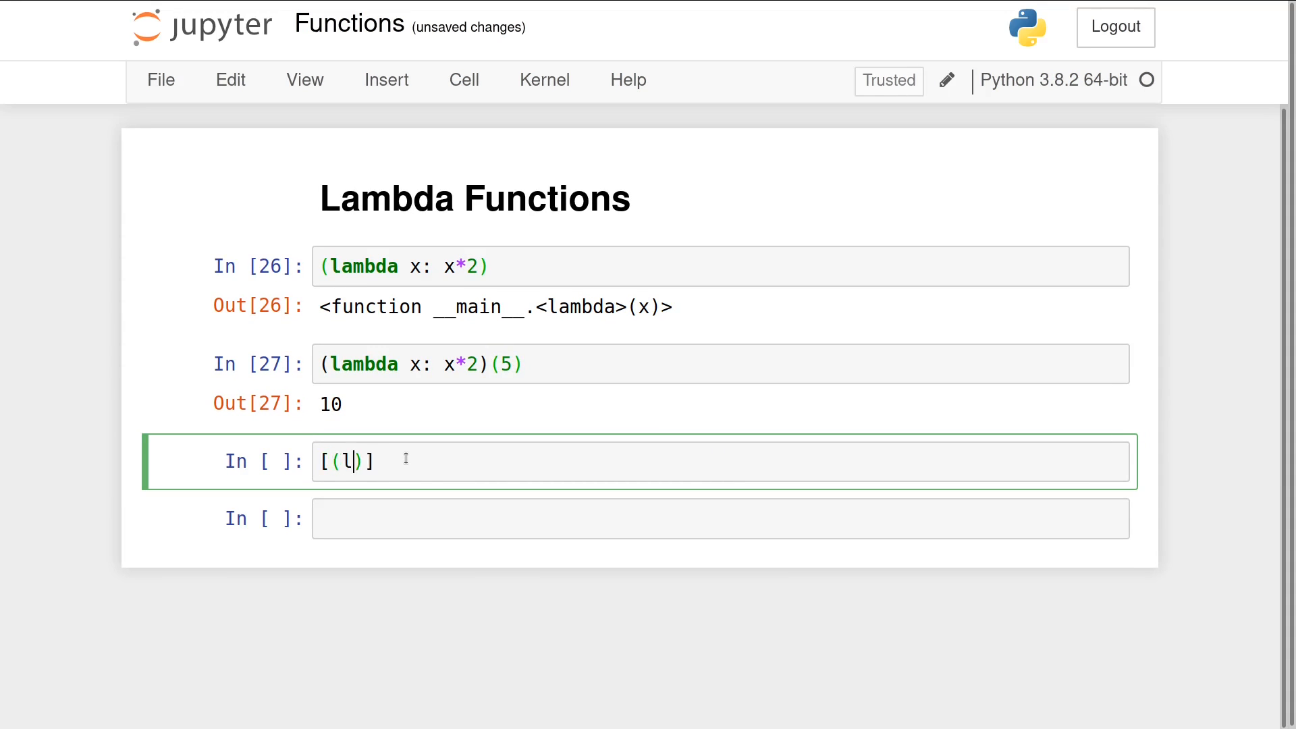
text(ambda x:)
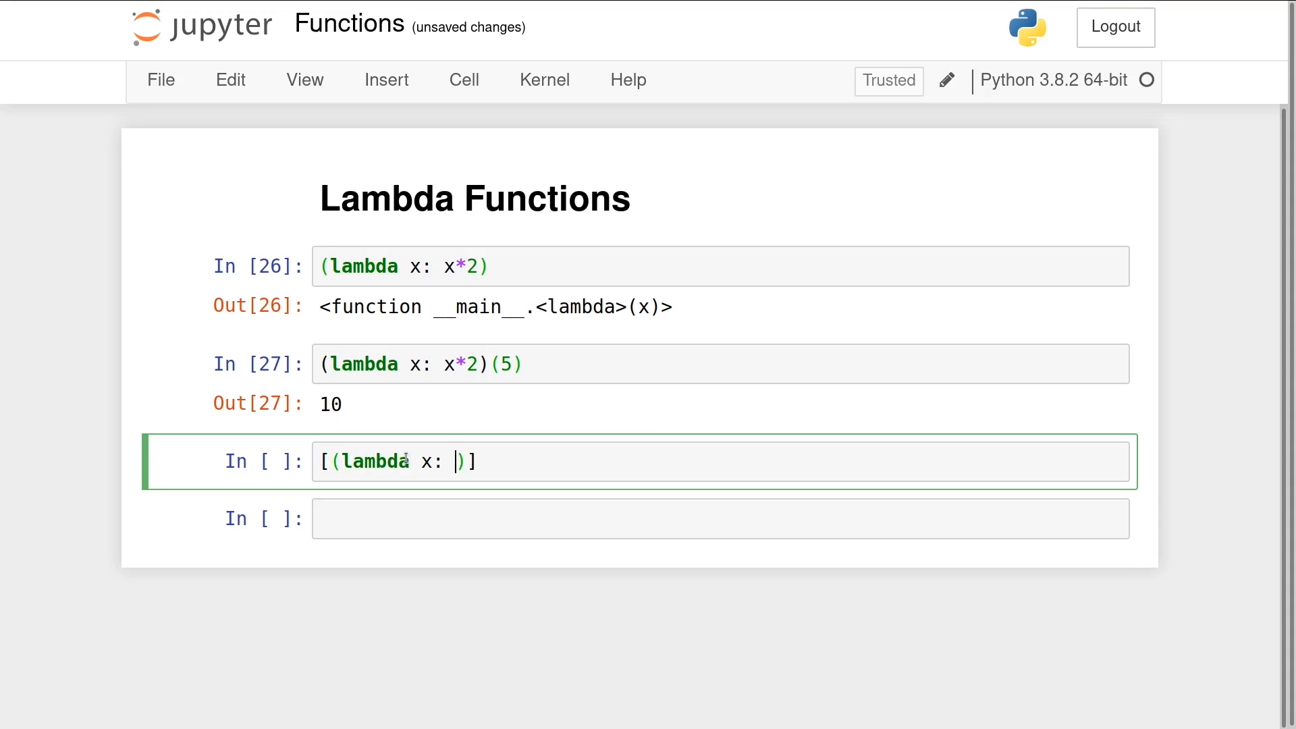
text(x*2)(x)
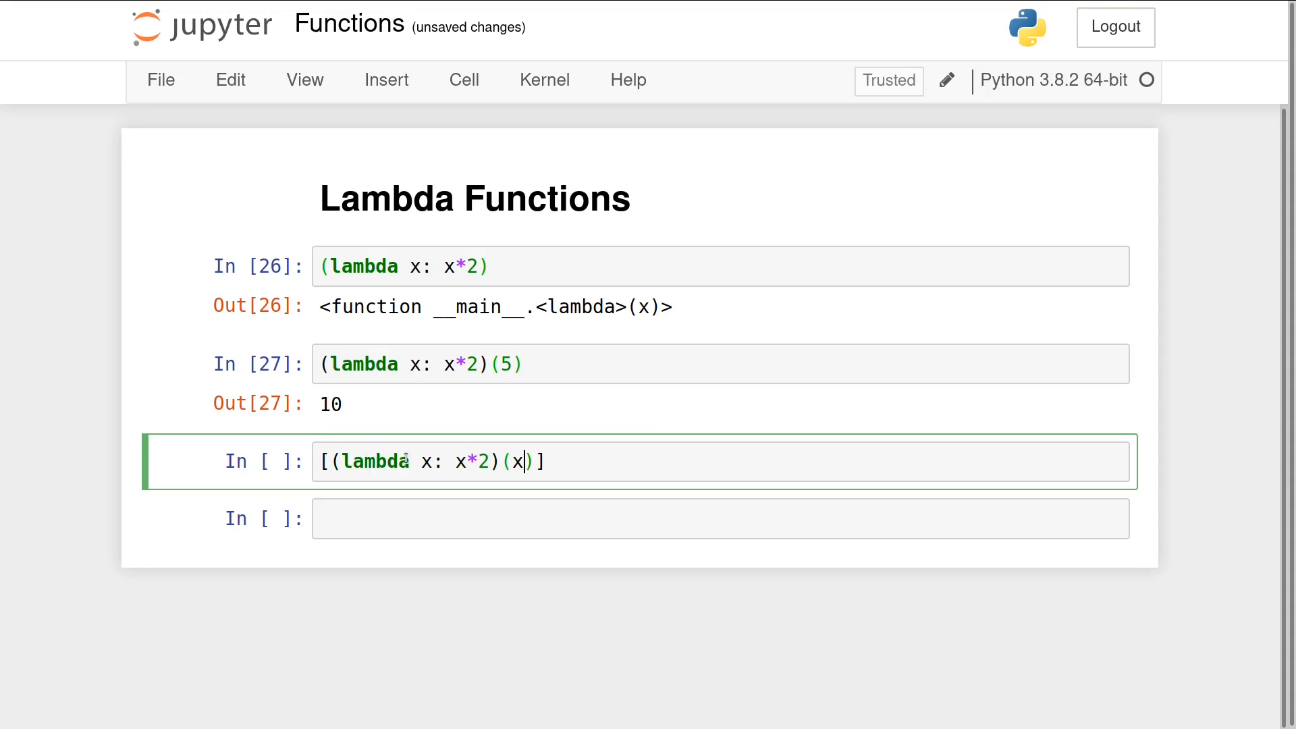
text(for x in)
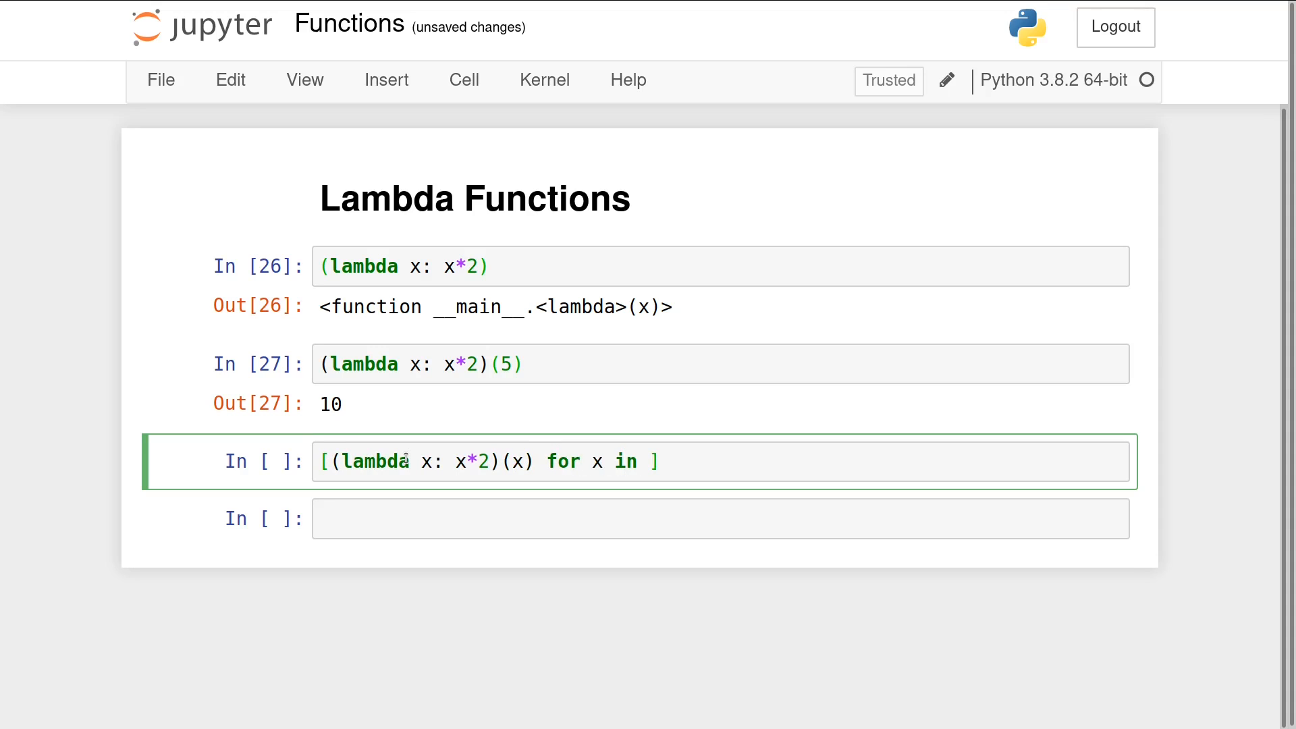
key(shift+enter)
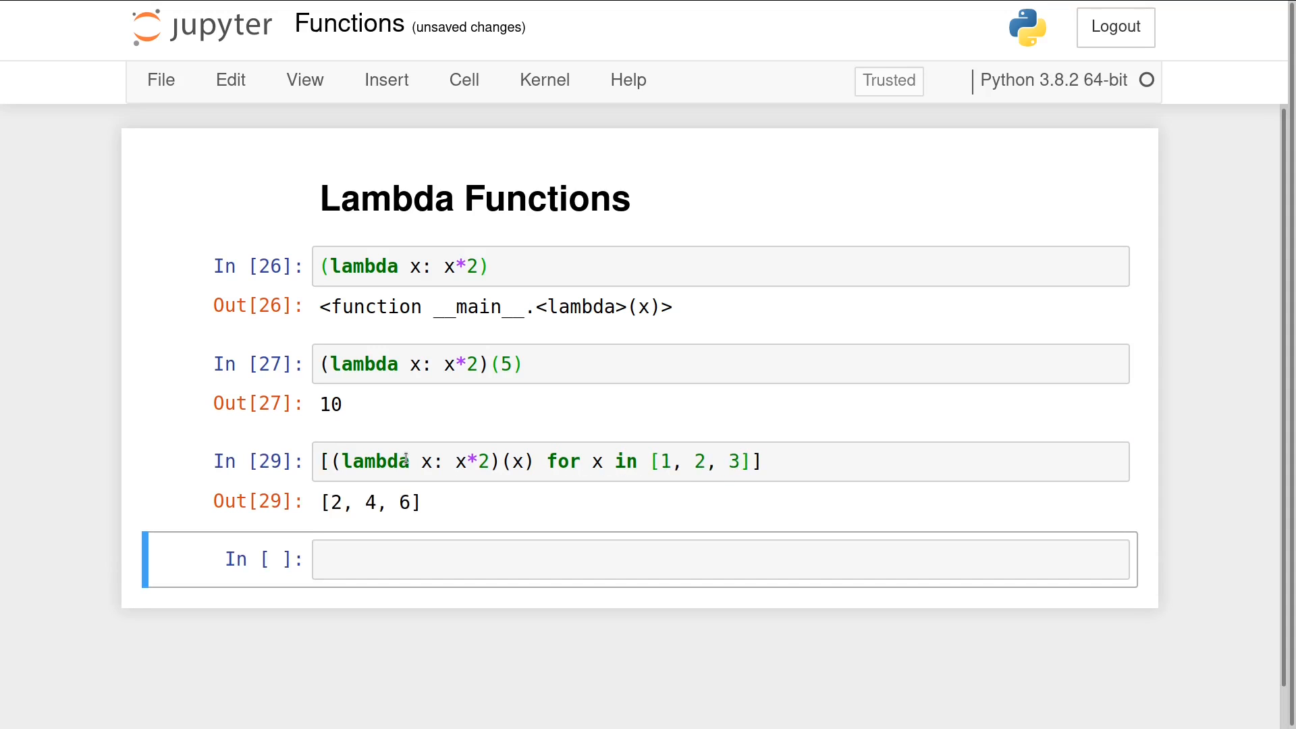
Step: Type the plain comprehension [x * 2 for x in [1, 2, 3]]
text([)
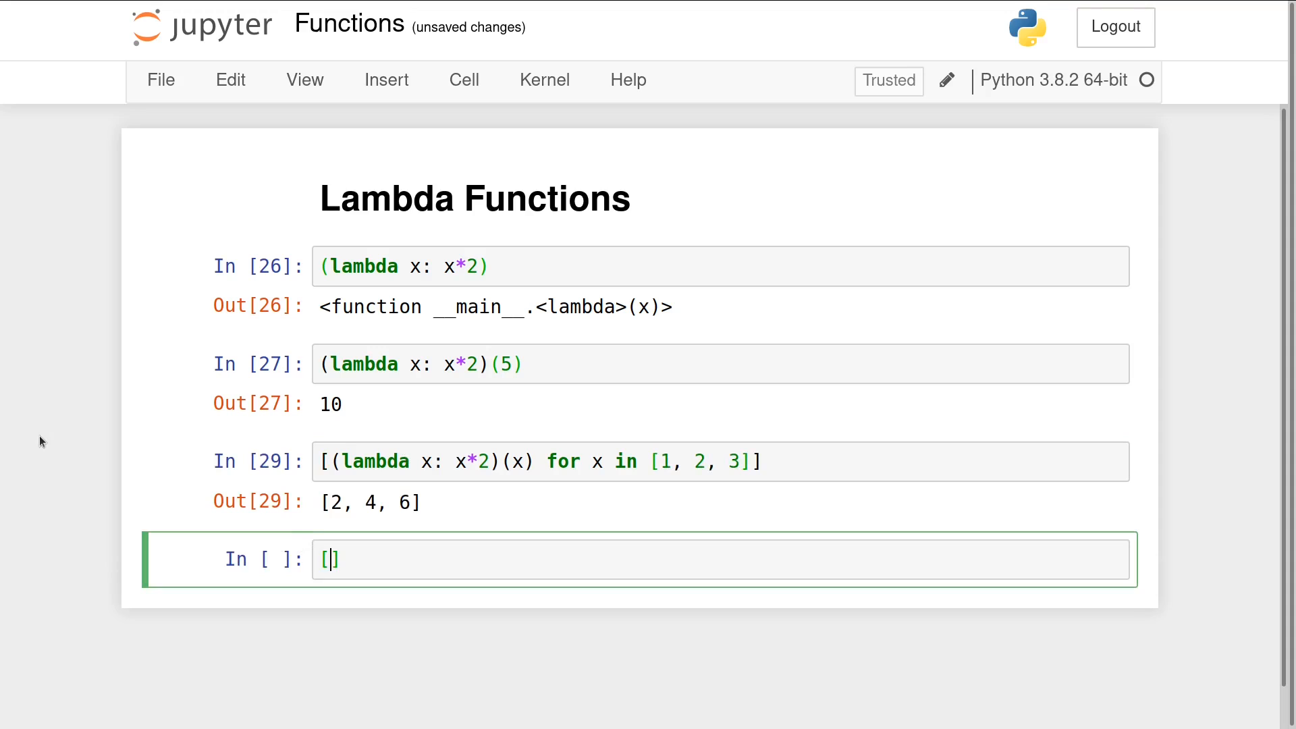
text(x * 2 fo)
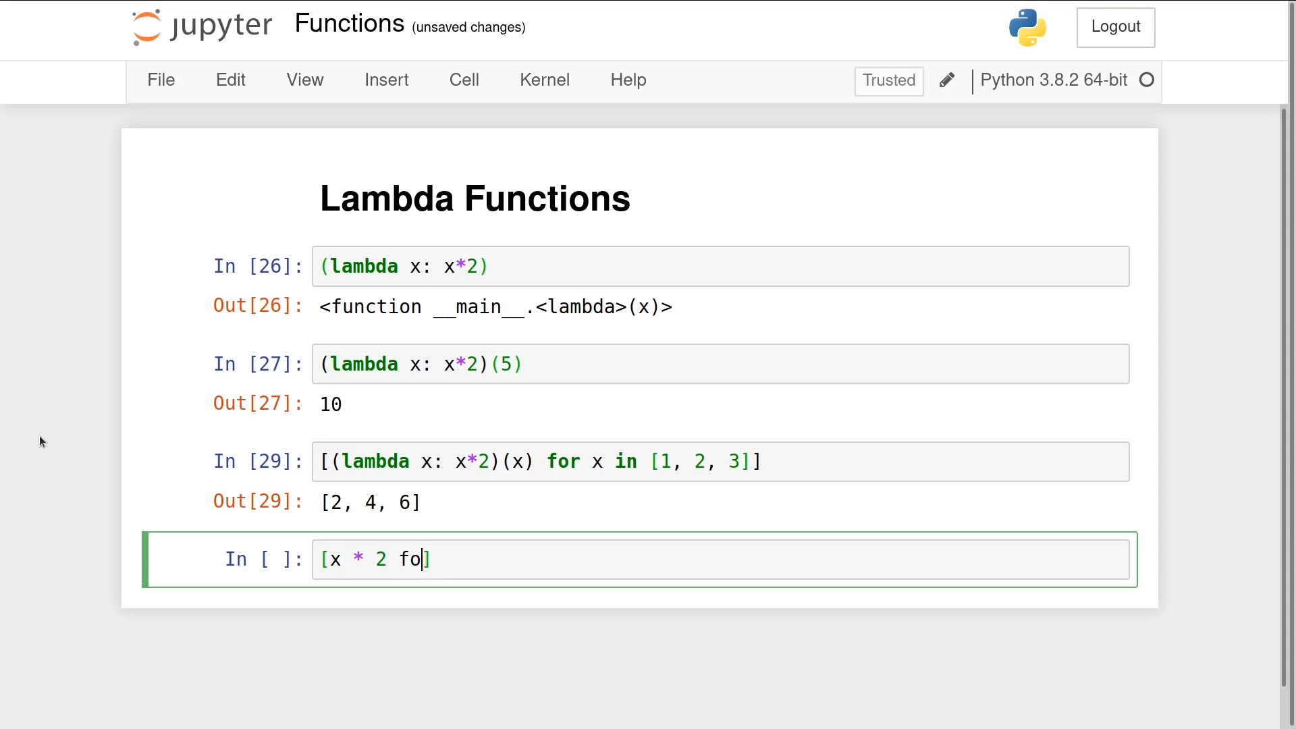
text(r x in [1, 2, 3])
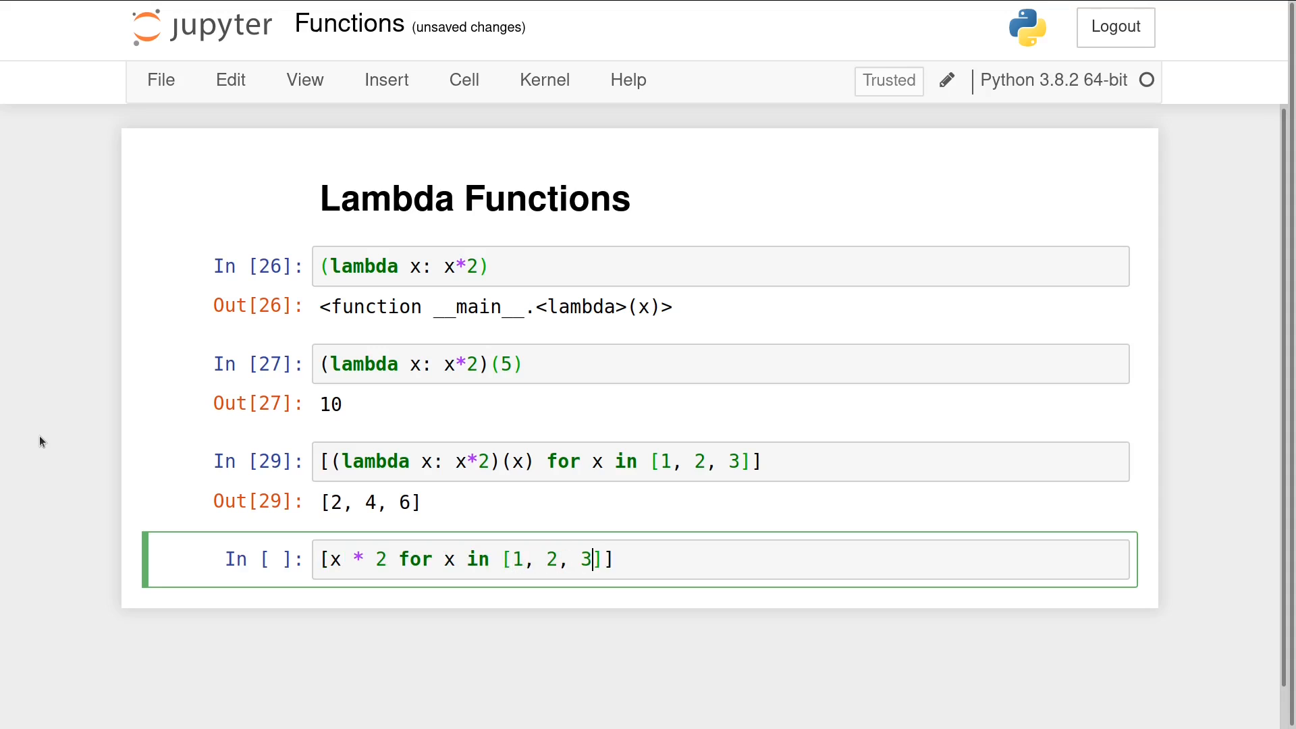